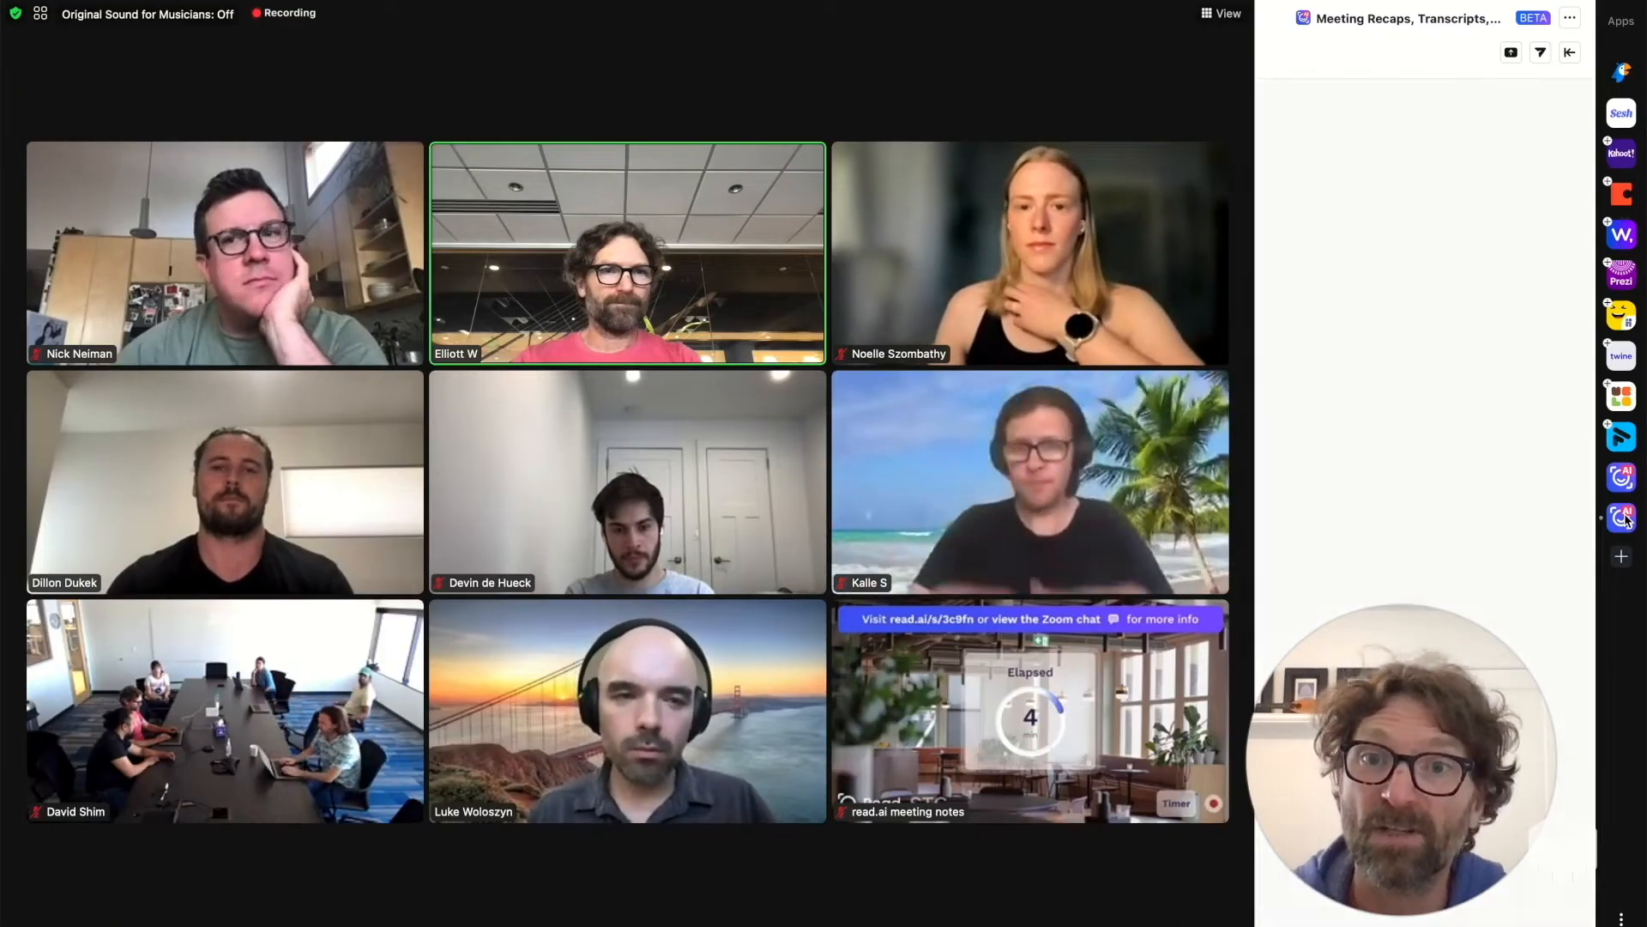
Show Read's live meeting metrics in Zoom and add the note 'Have Luke look'
click(1621, 516)
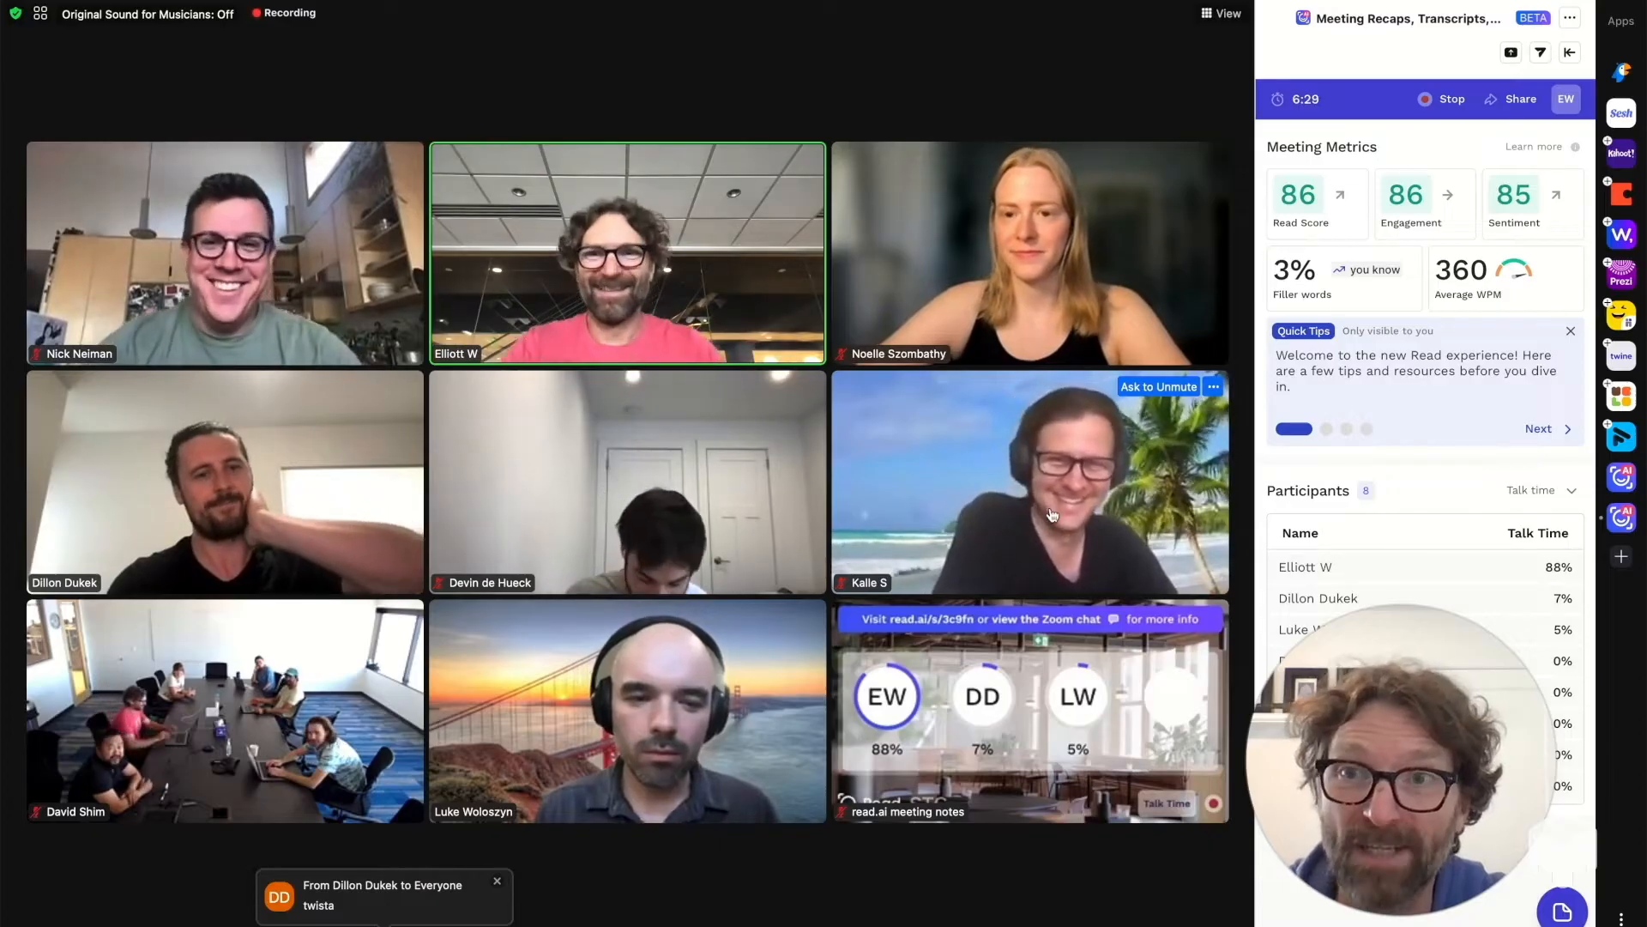
text(Have Luke look)
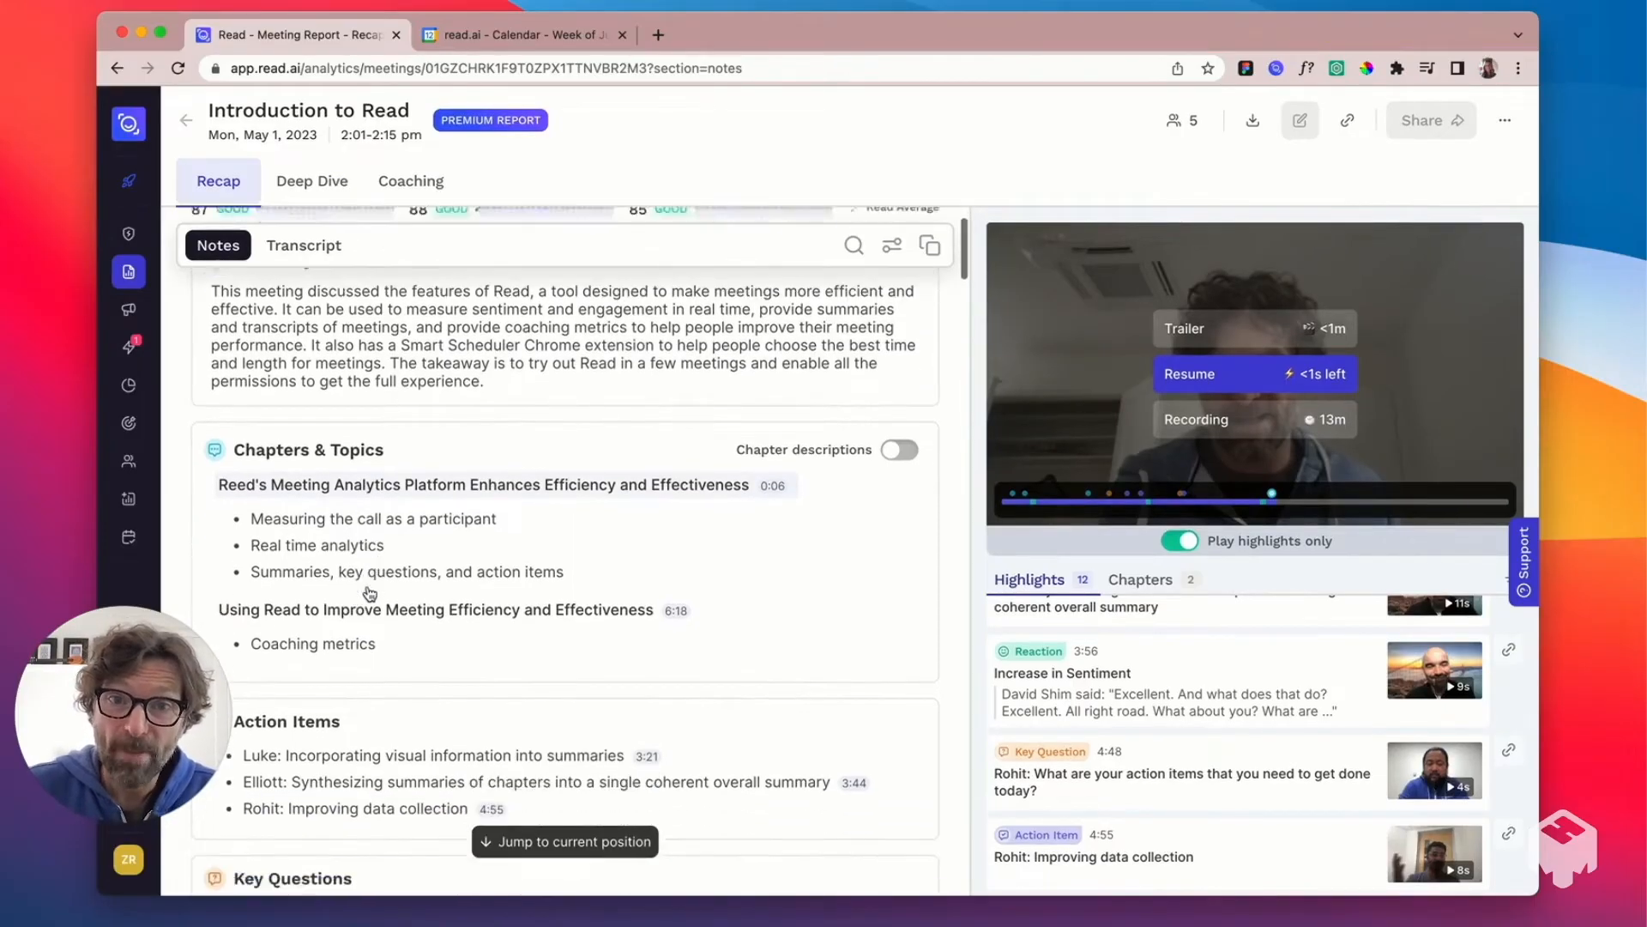
scroll(down, 3)
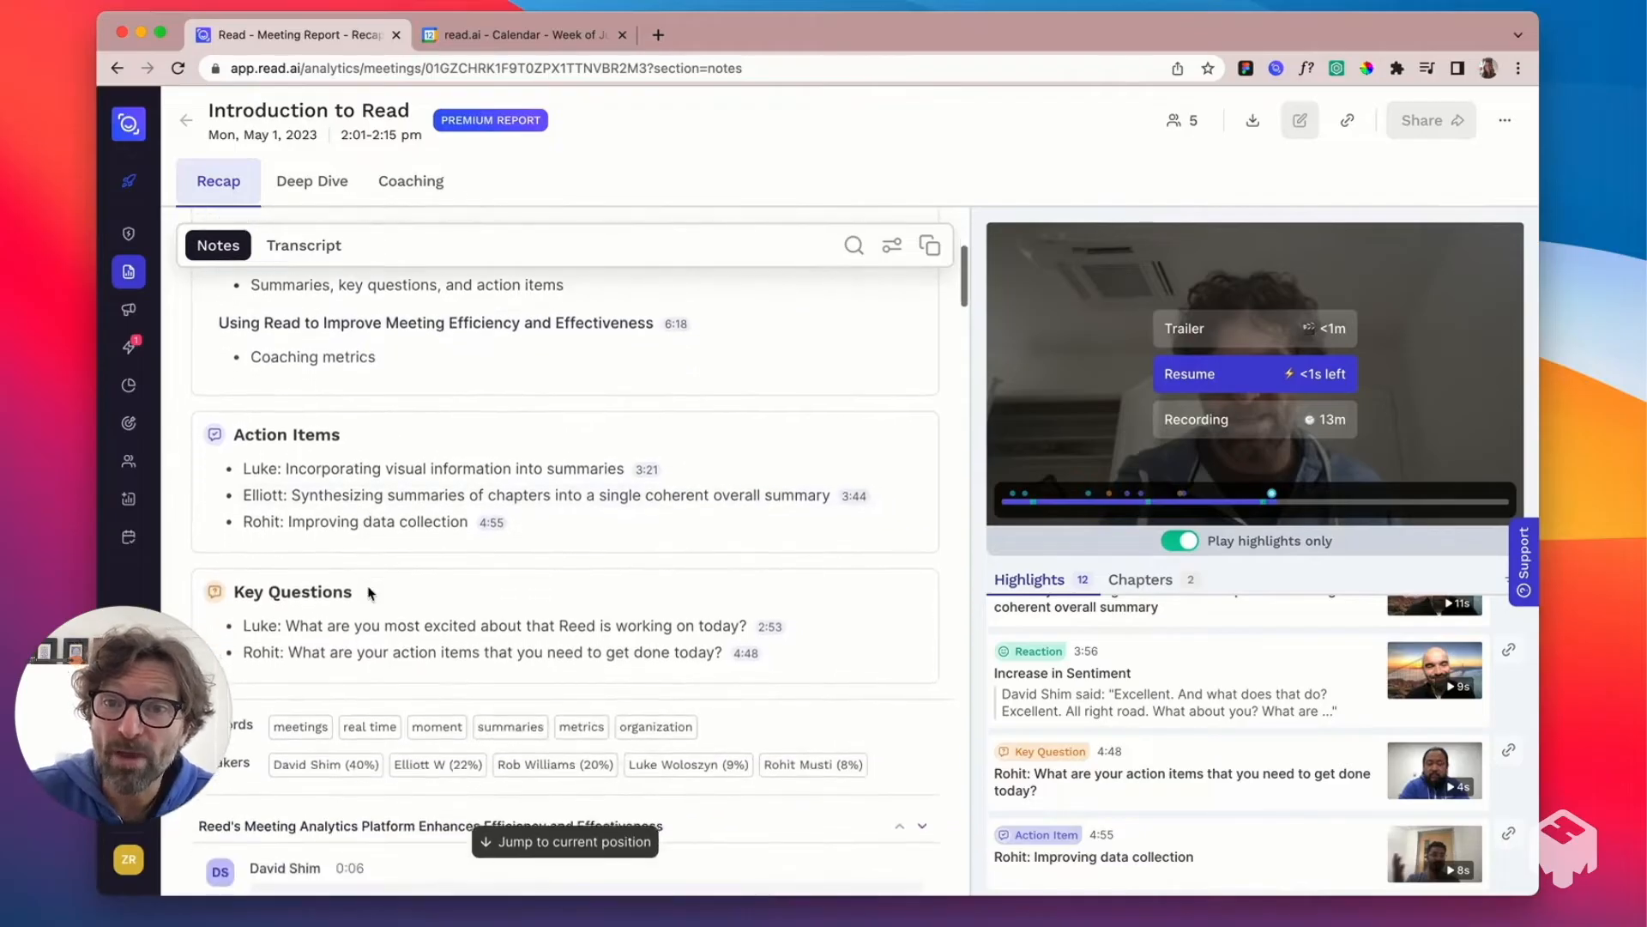
scroll(down, 3)
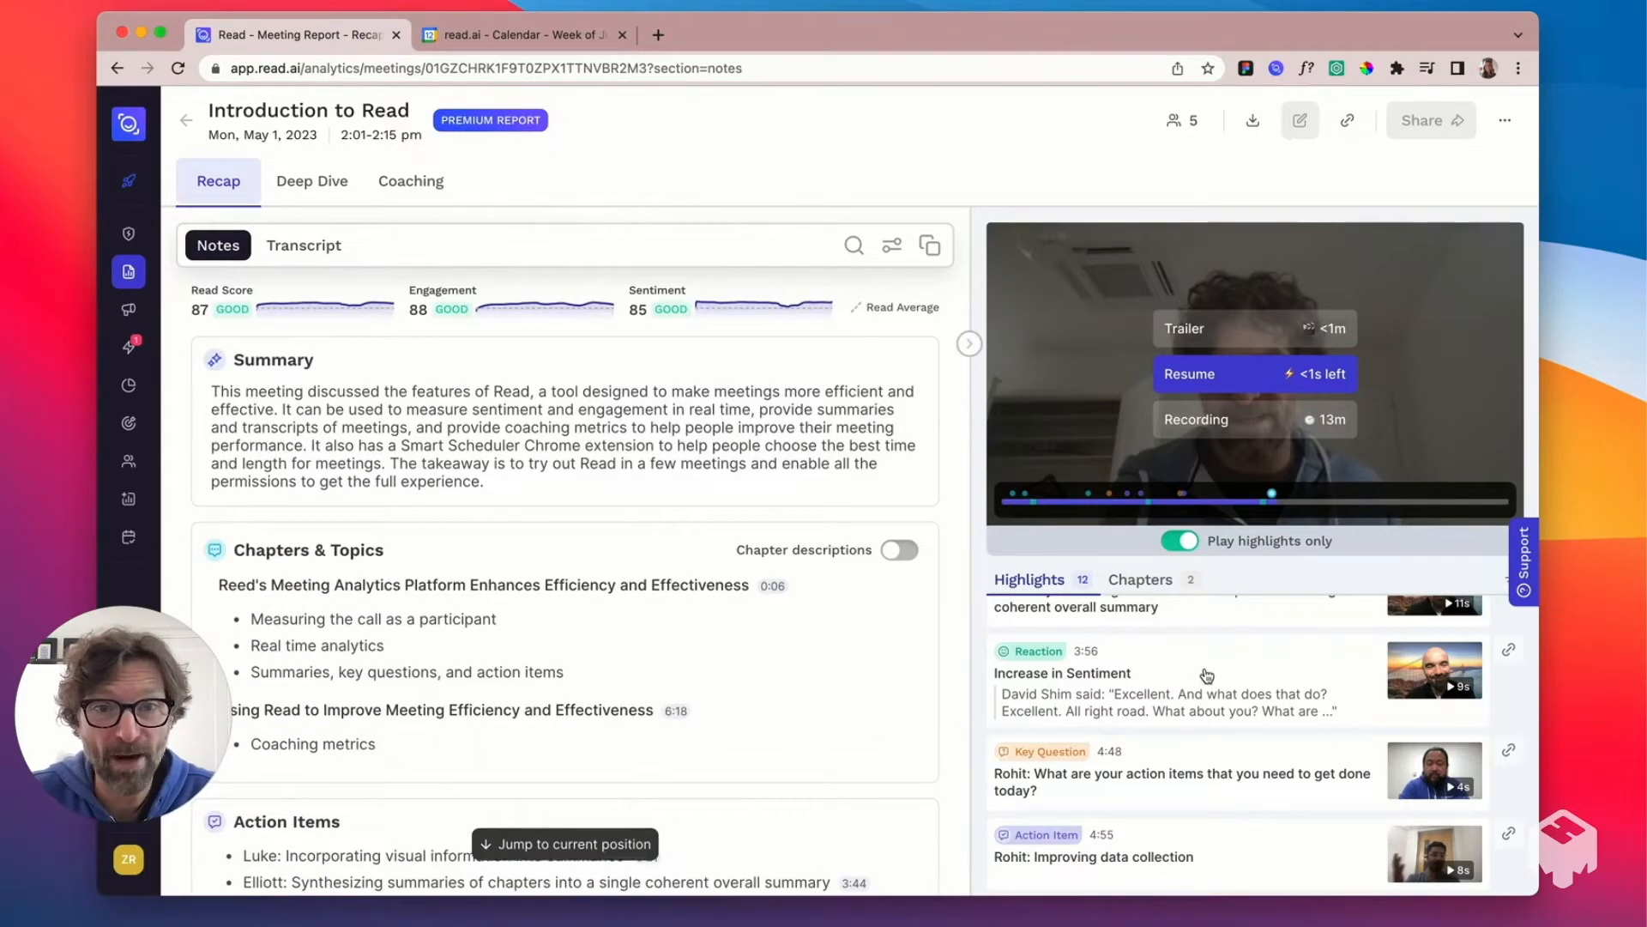
scroll(down, 3)
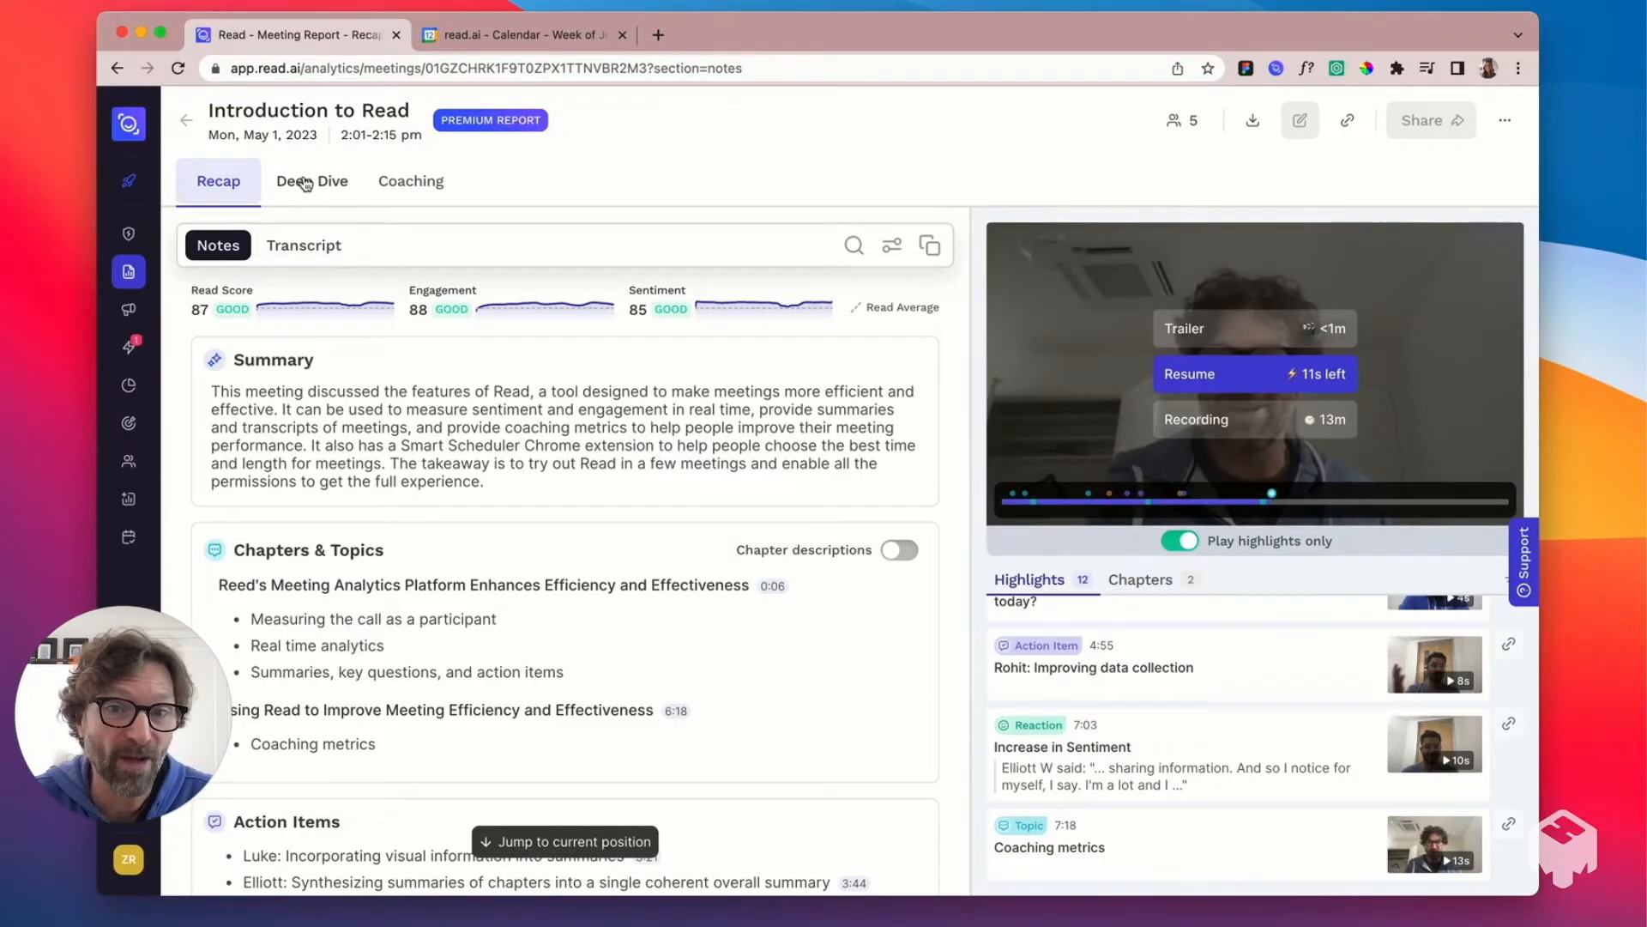
Review the Deep Dive participation breakdown, then the Coaching feedback on clarity, inclusion and impact
click(311, 180)
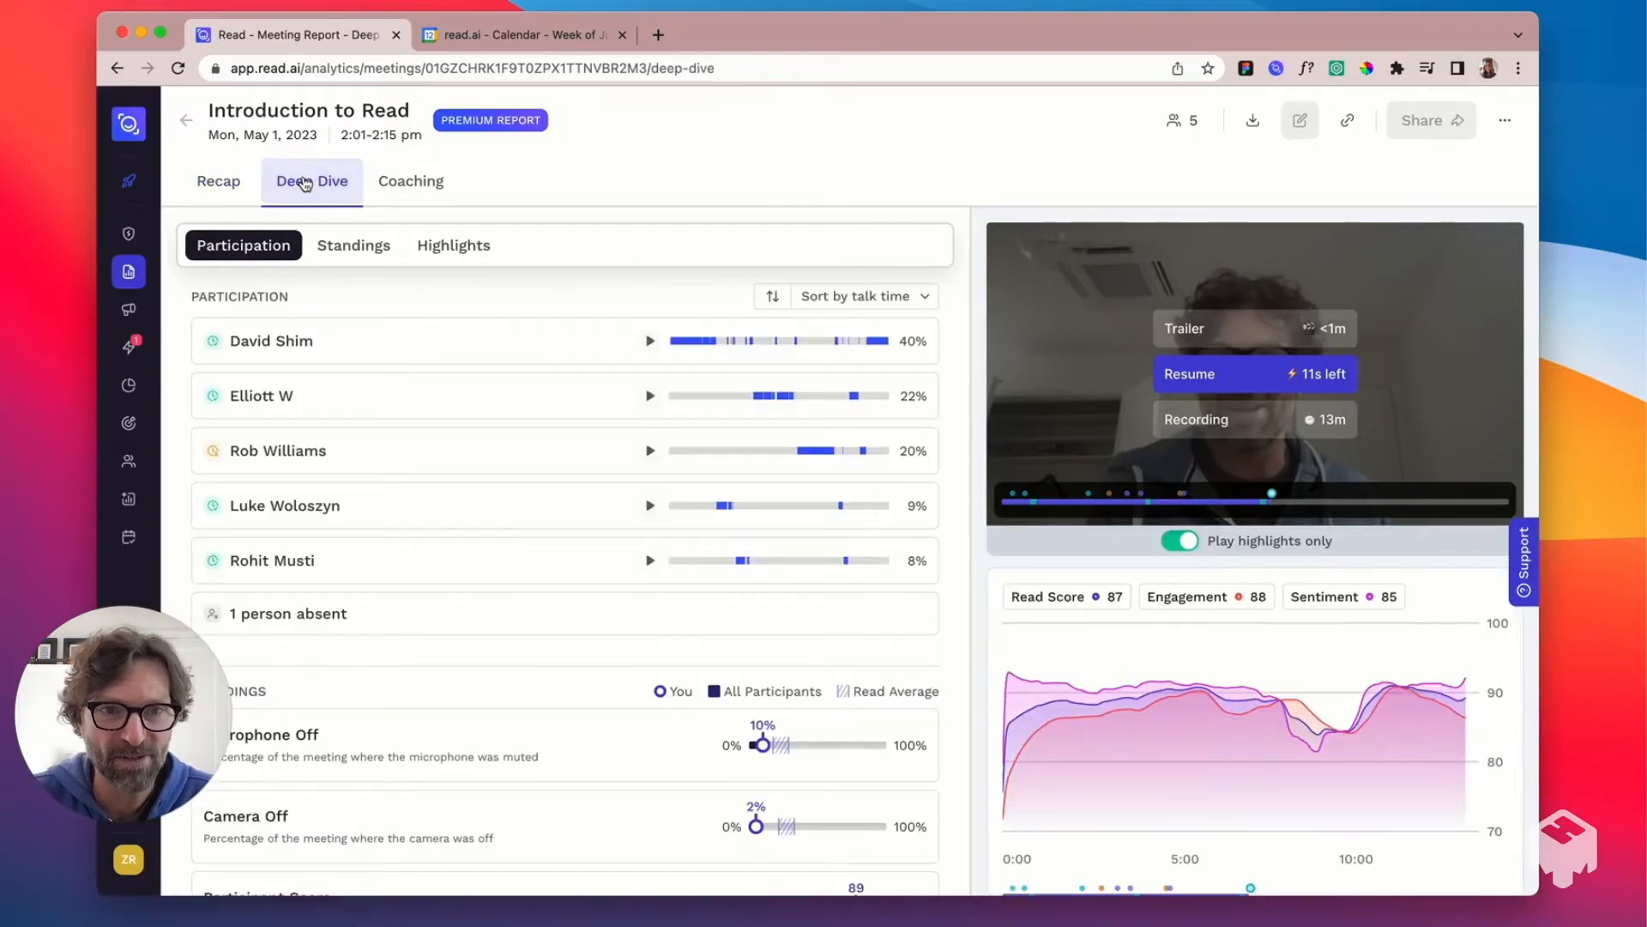
click(270, 340)
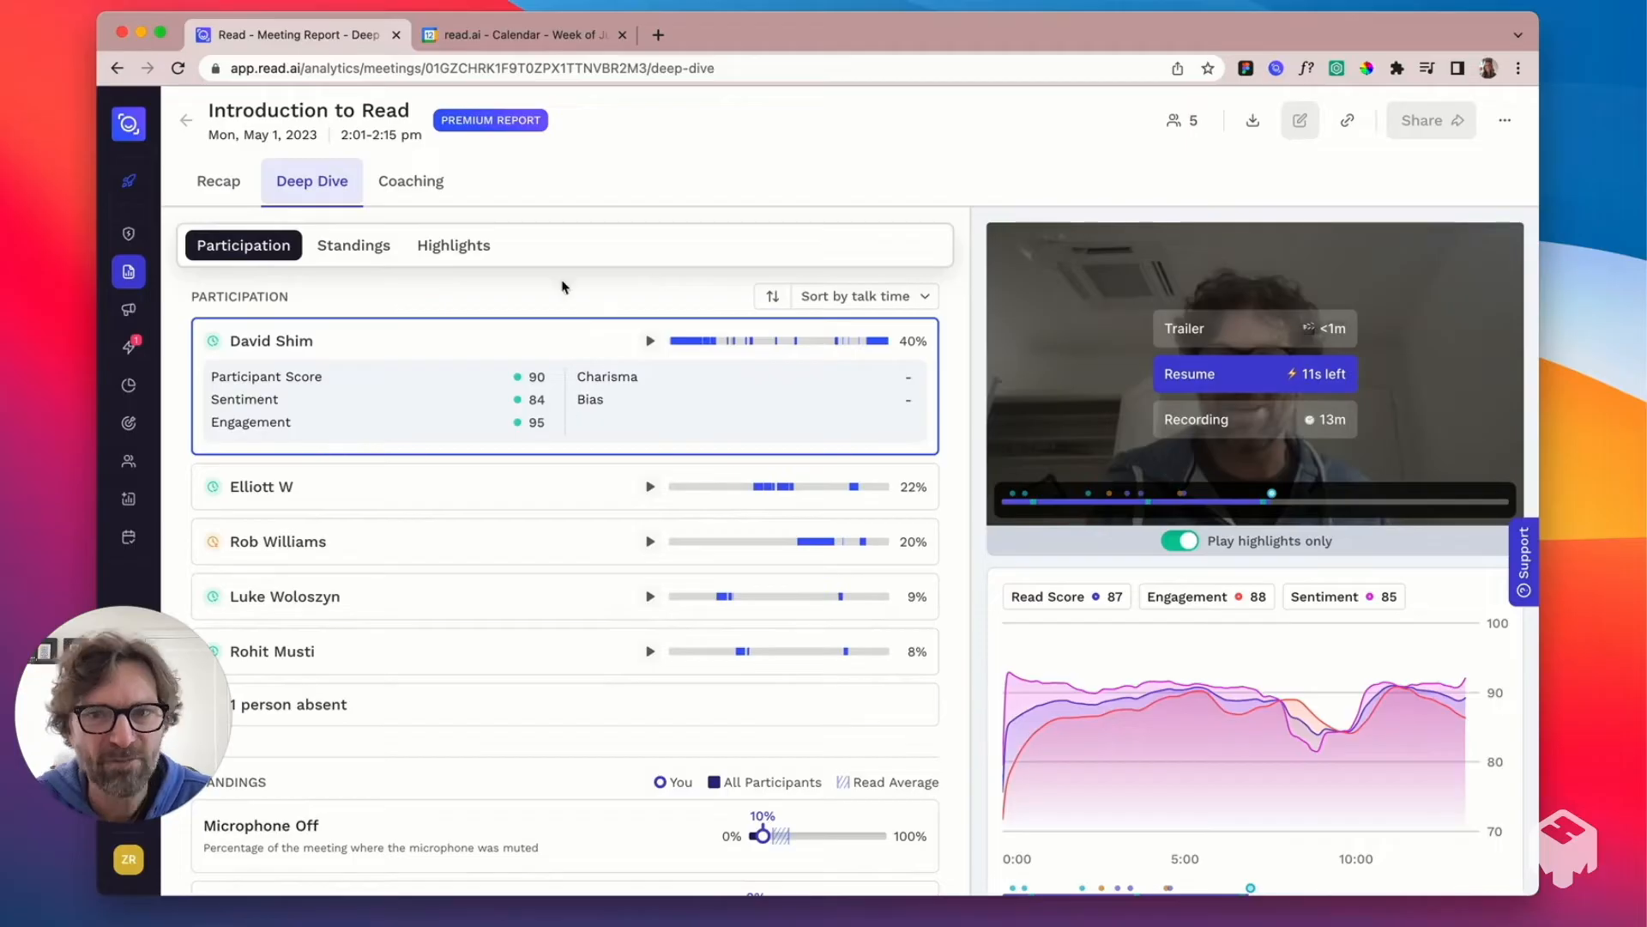
click(411, 180)
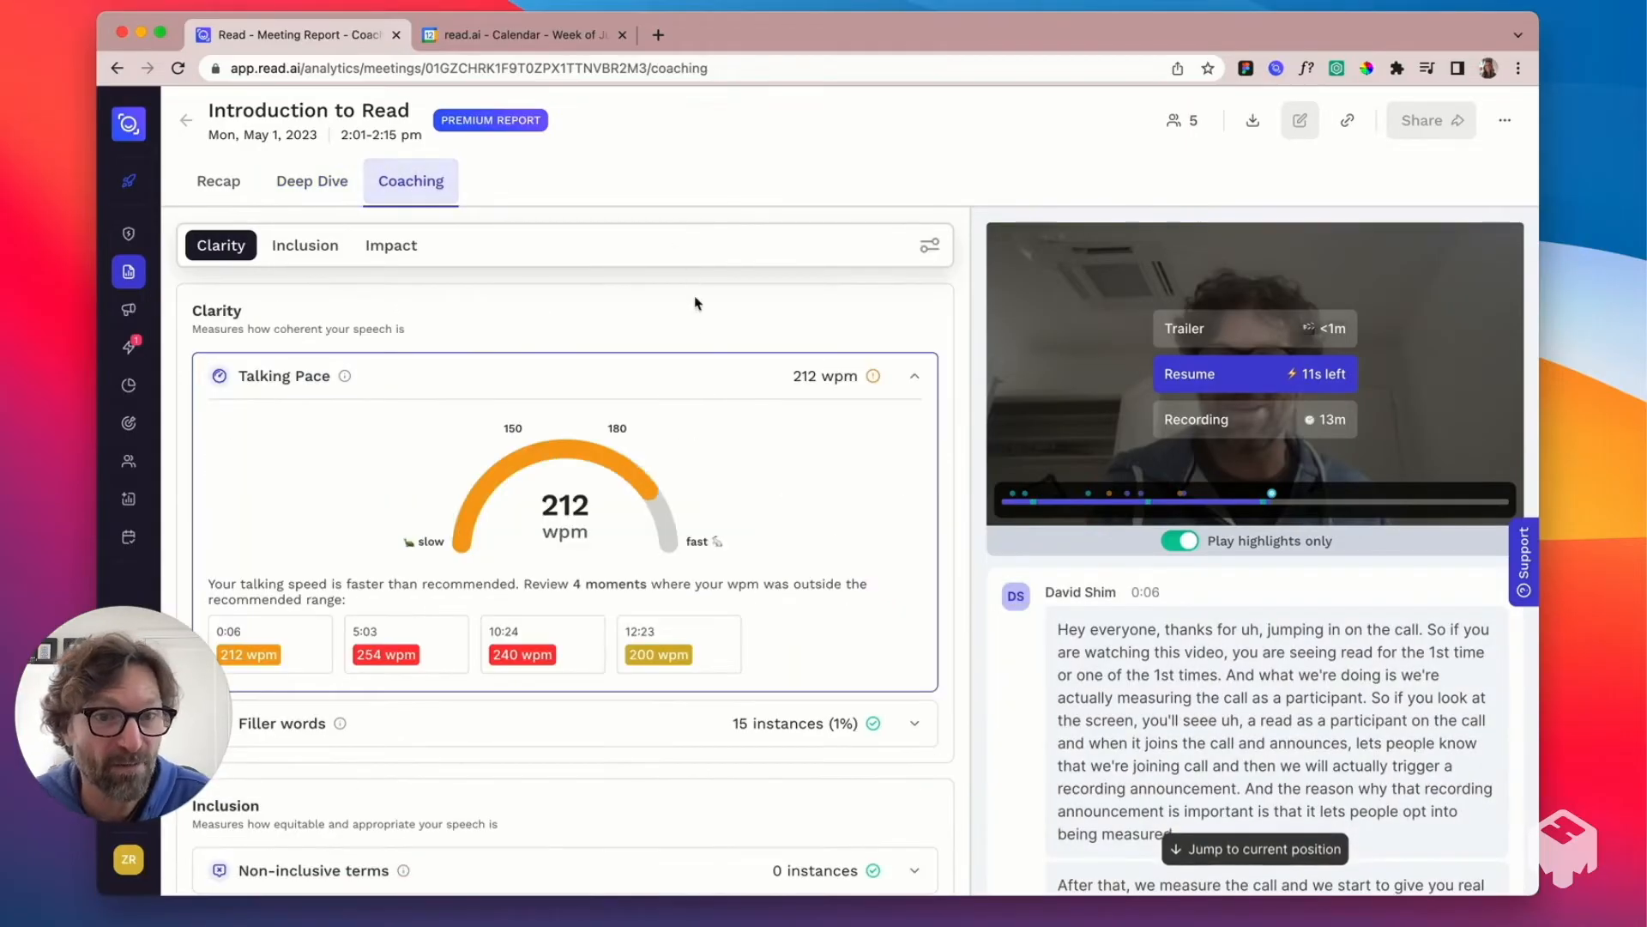
scroll(down, 3)
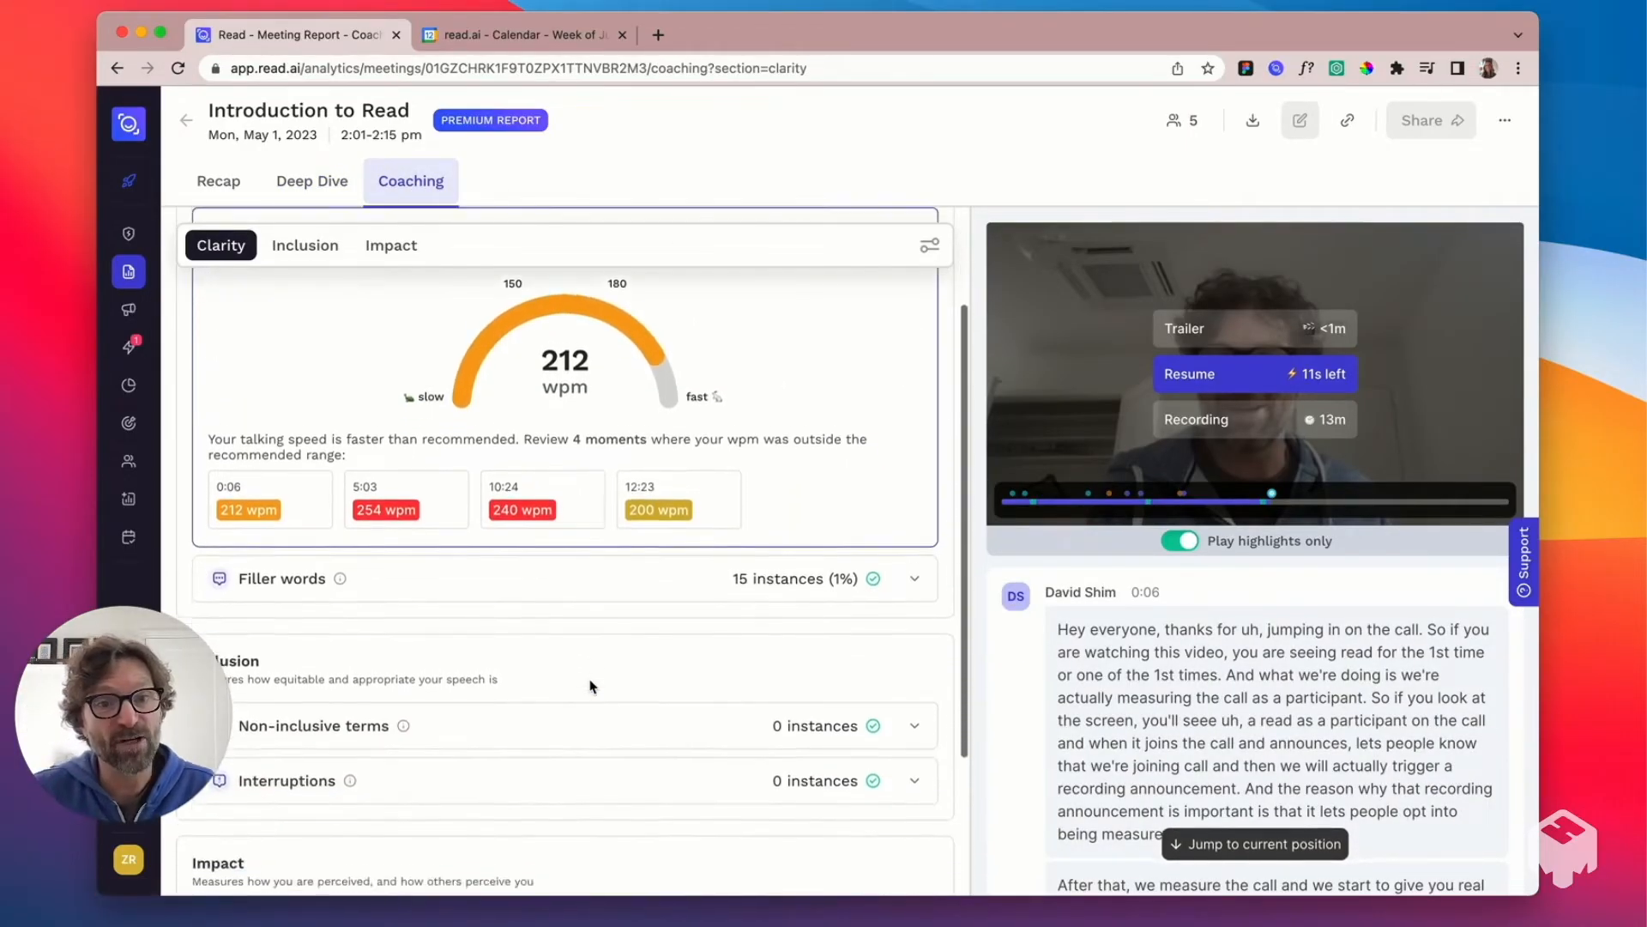
scroll(down, 3)
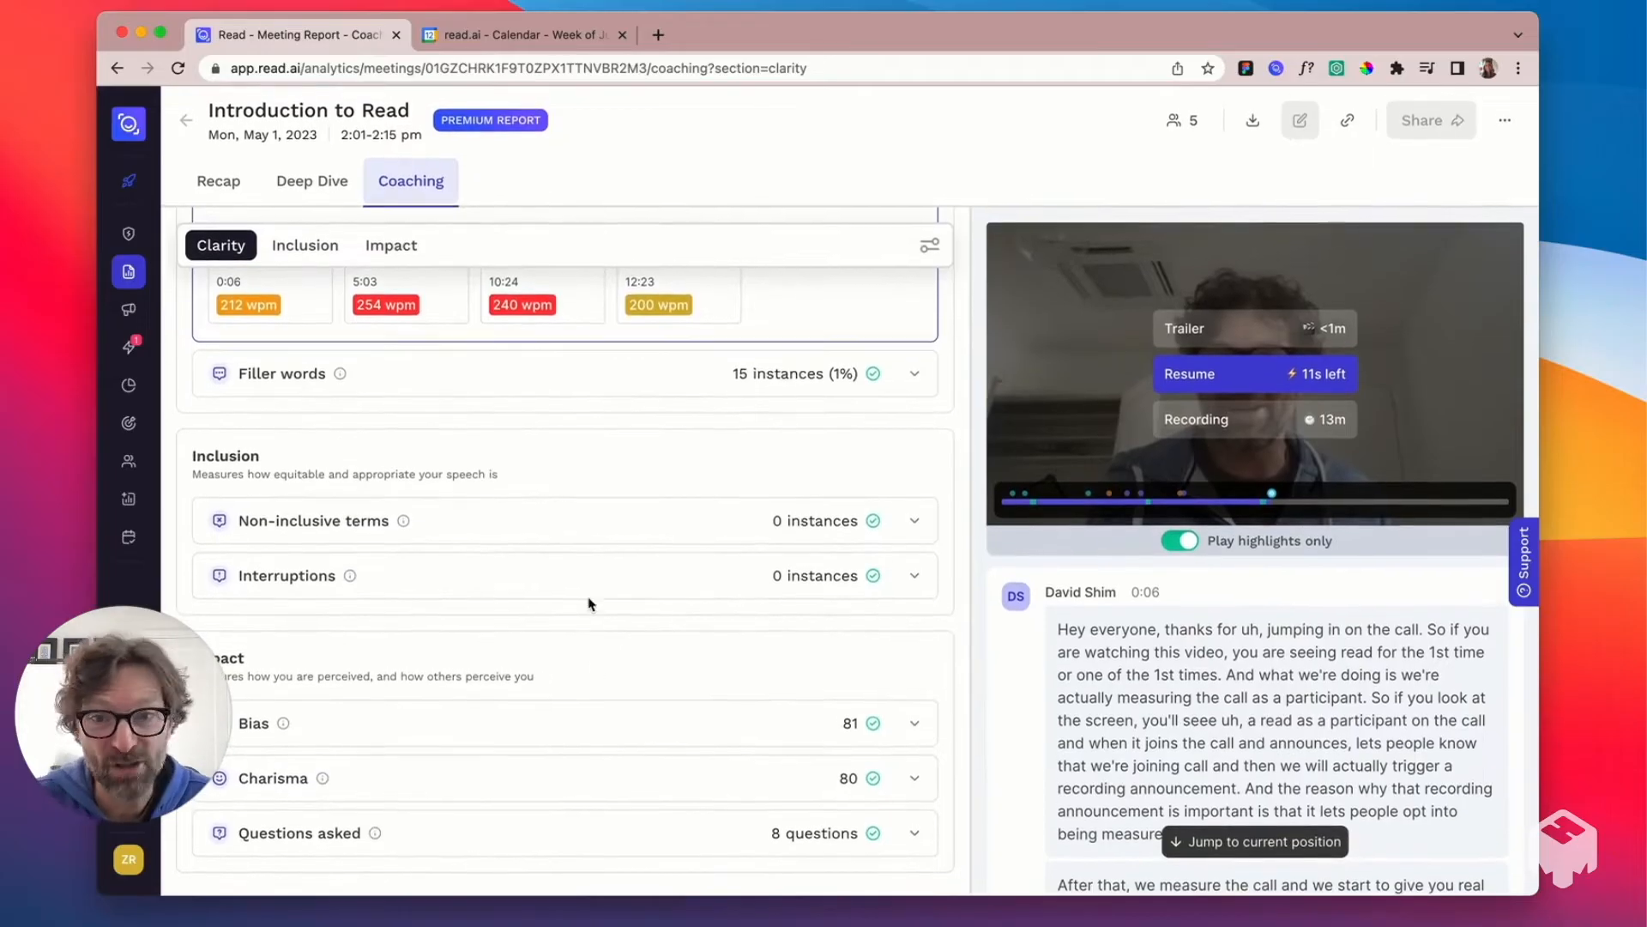
click(312, 520)
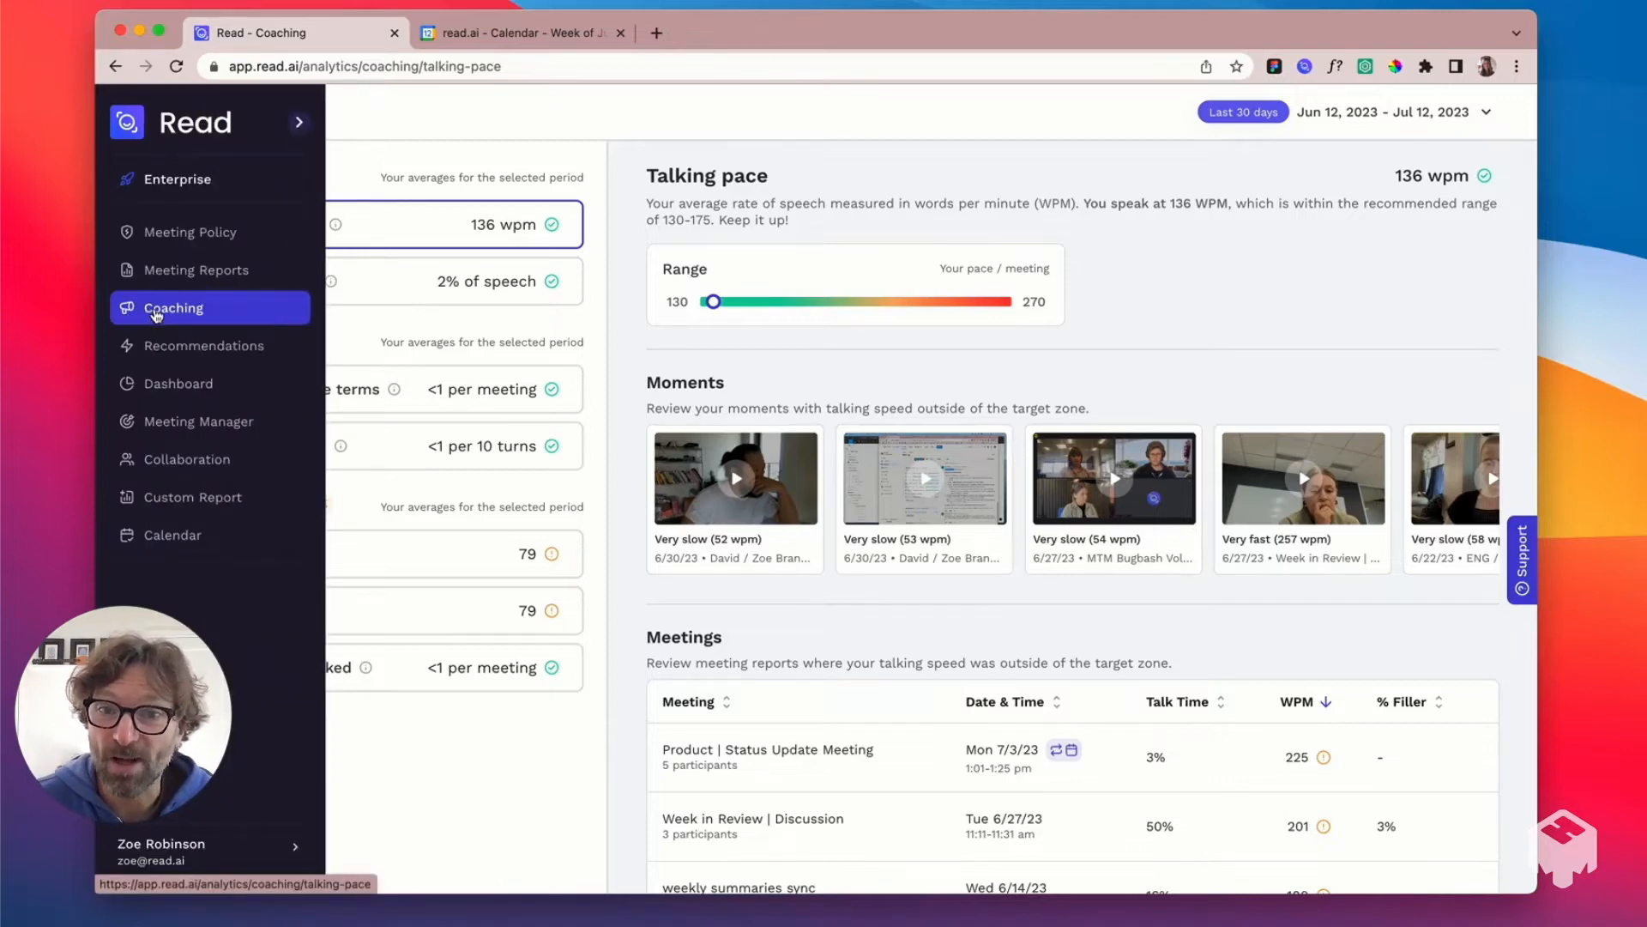
View the 30-day coaching overview and interruptions, then the Meeting Policy Read Score charts
click(299, 121)
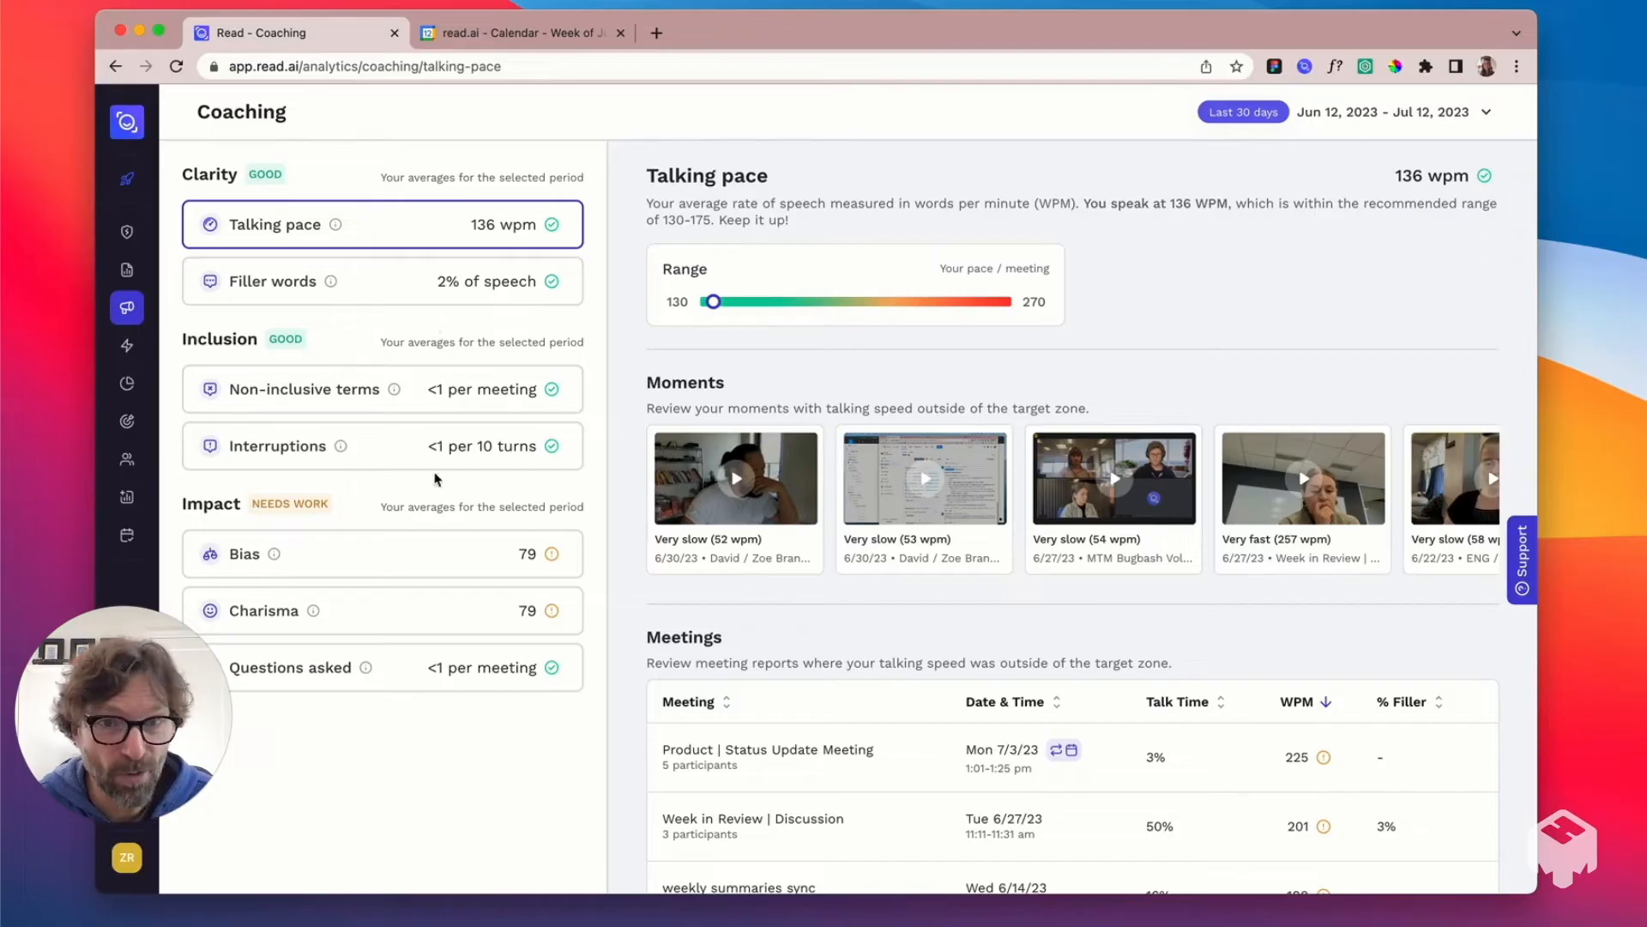
mouse_move(429, 708)
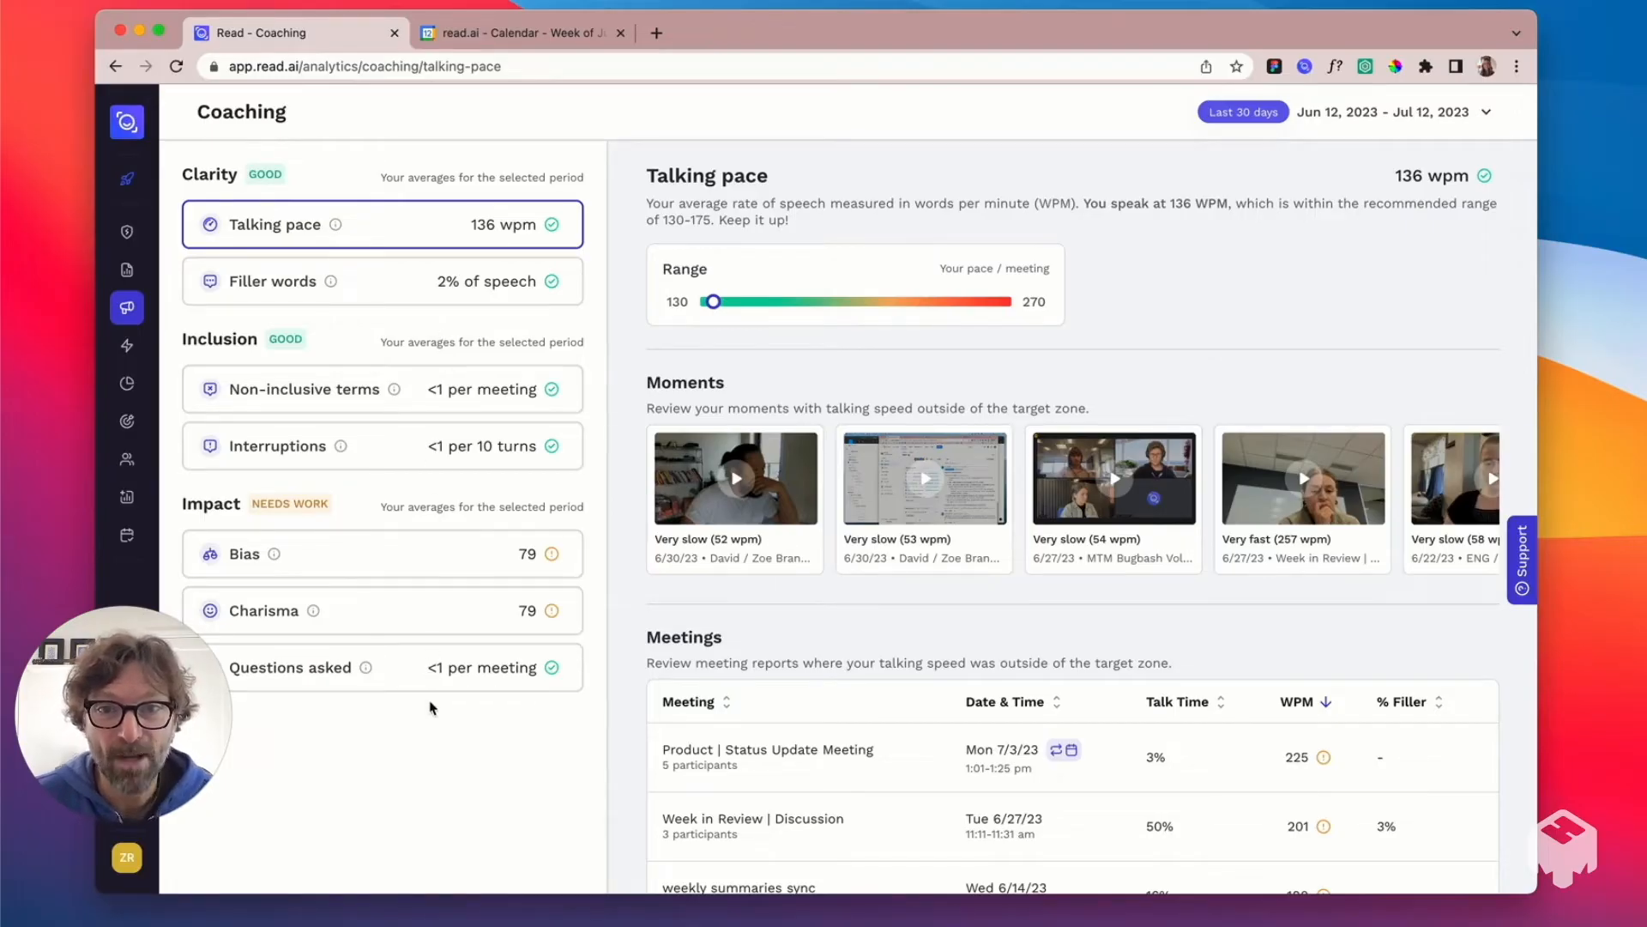
mouse_move(473, 338)
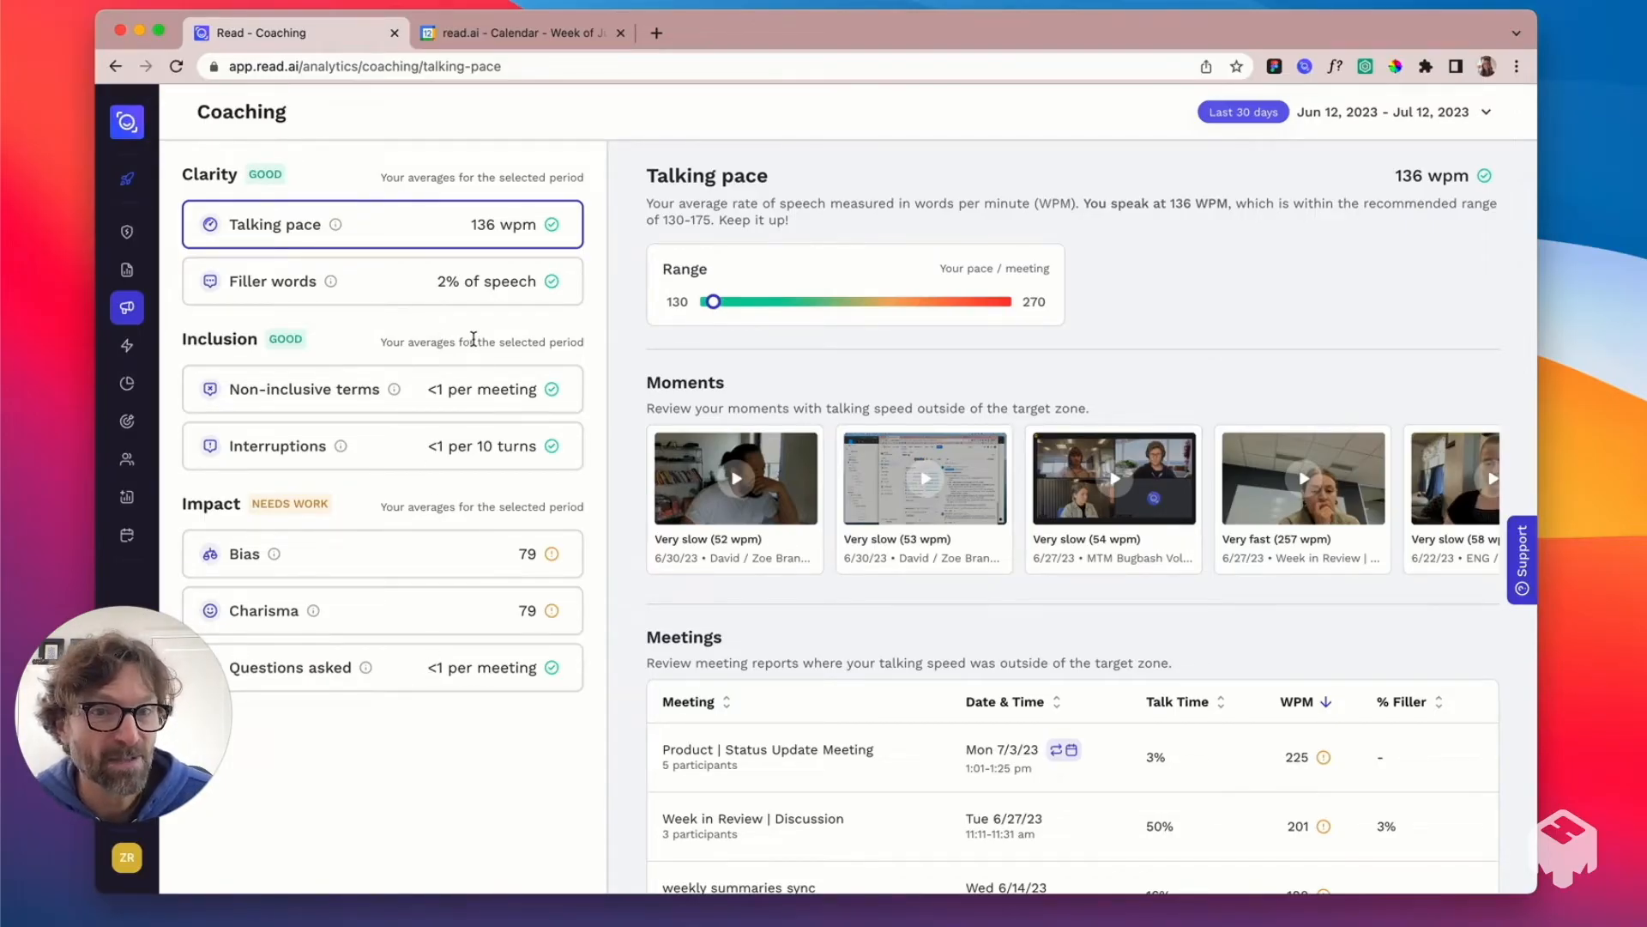
mouse_move(422, 393)
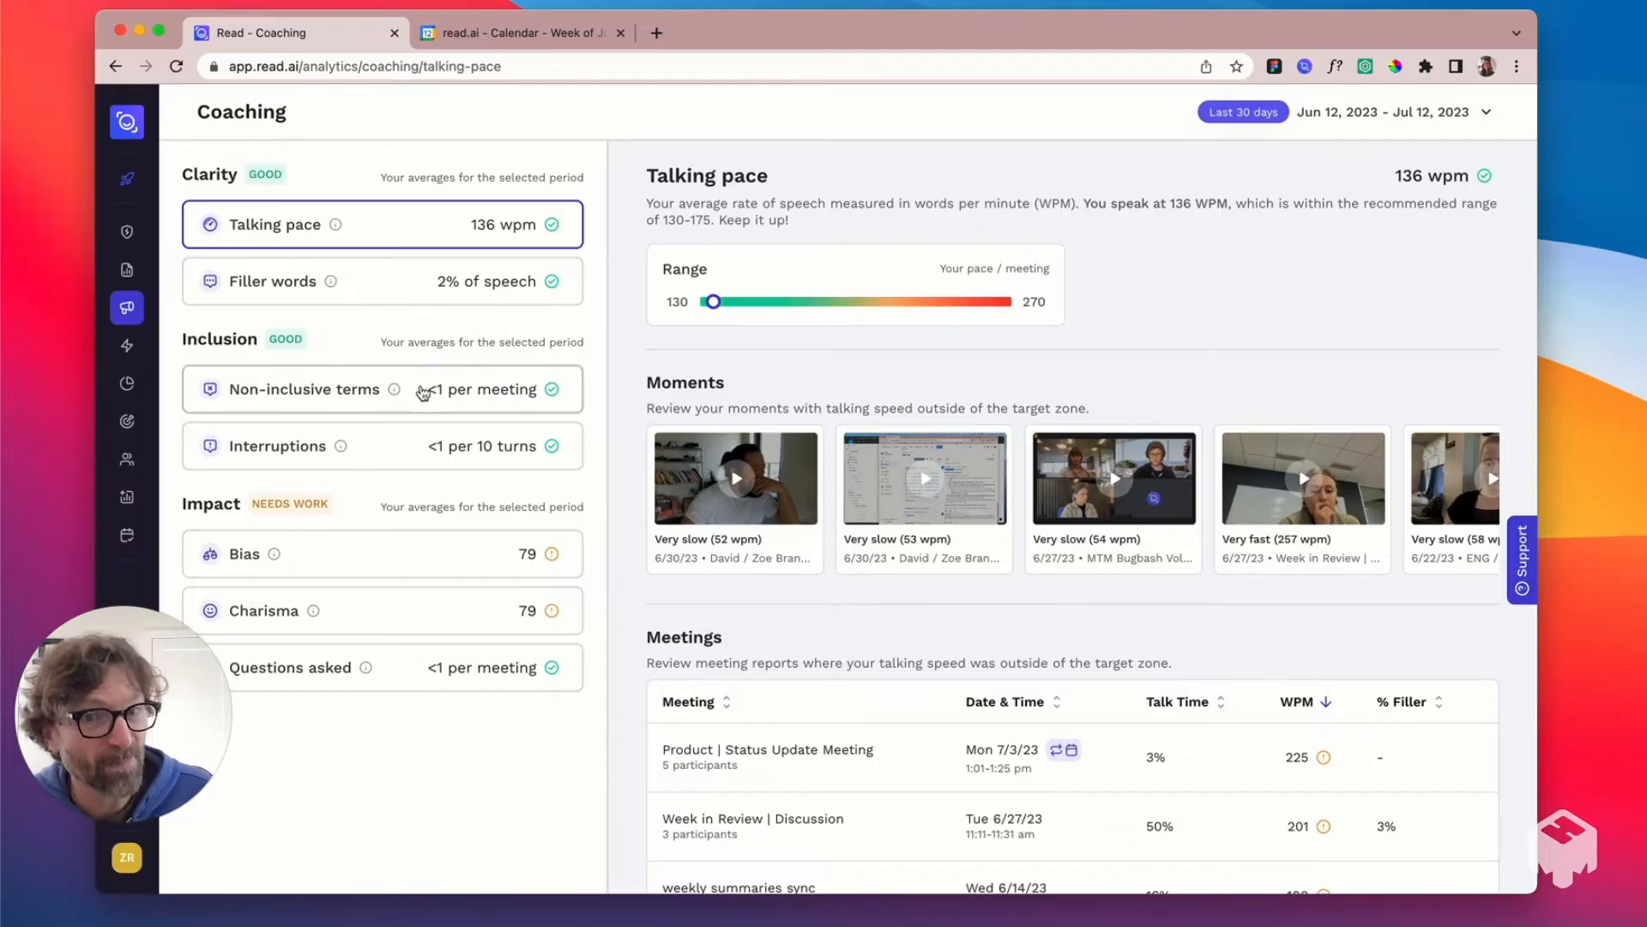
click(276, 446)
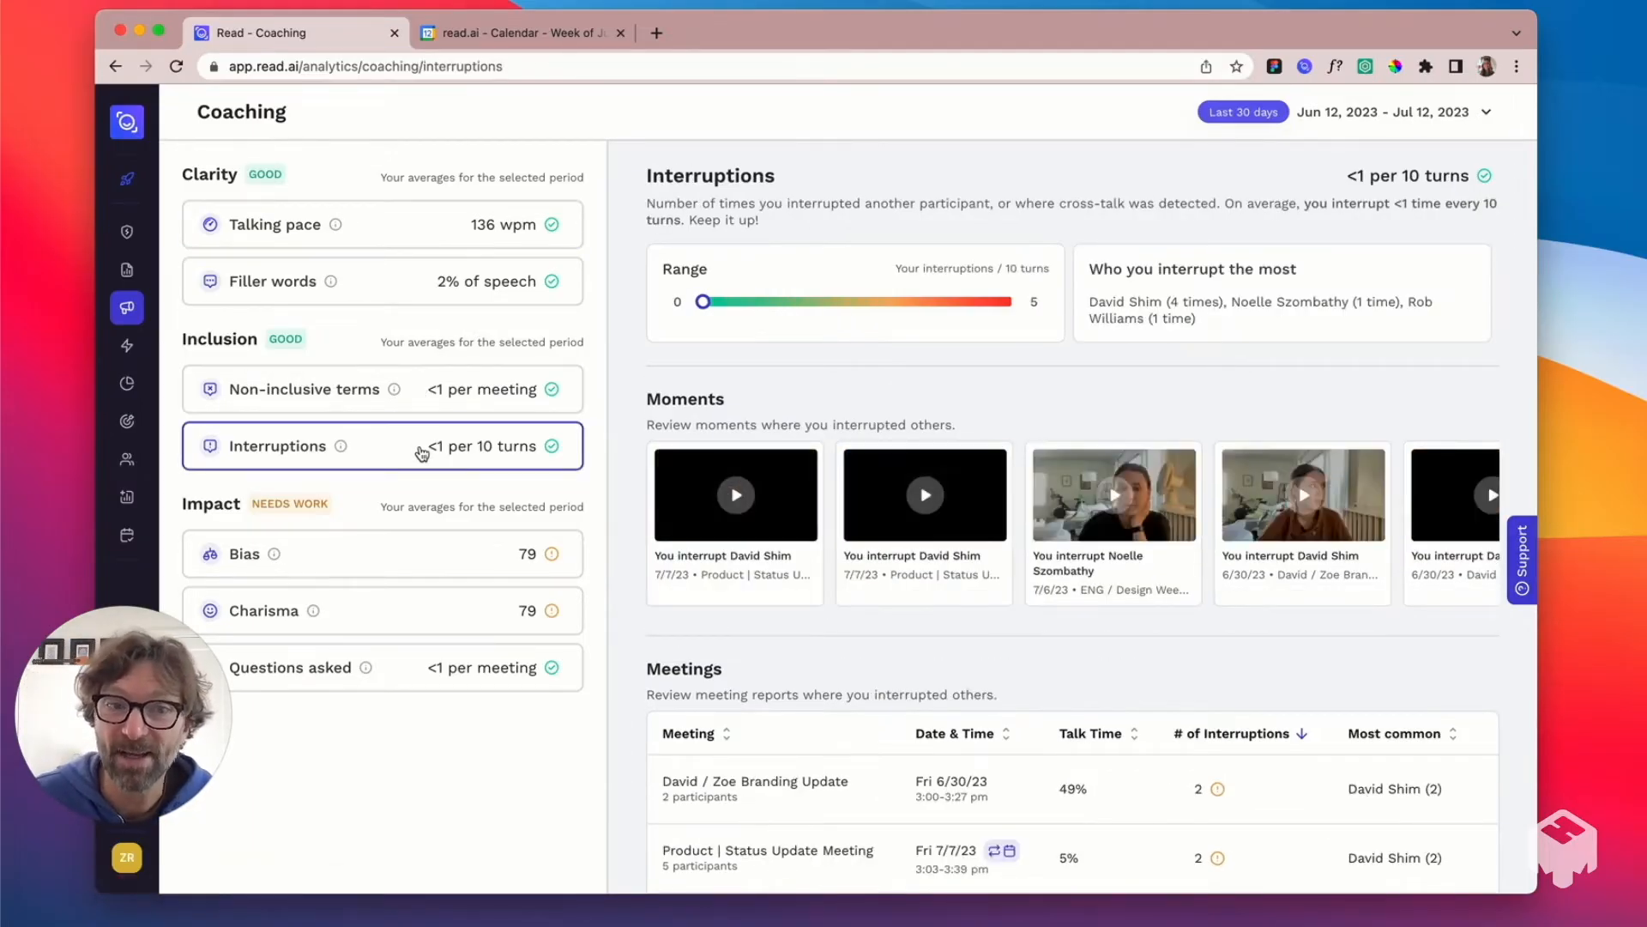
click(125, 231)
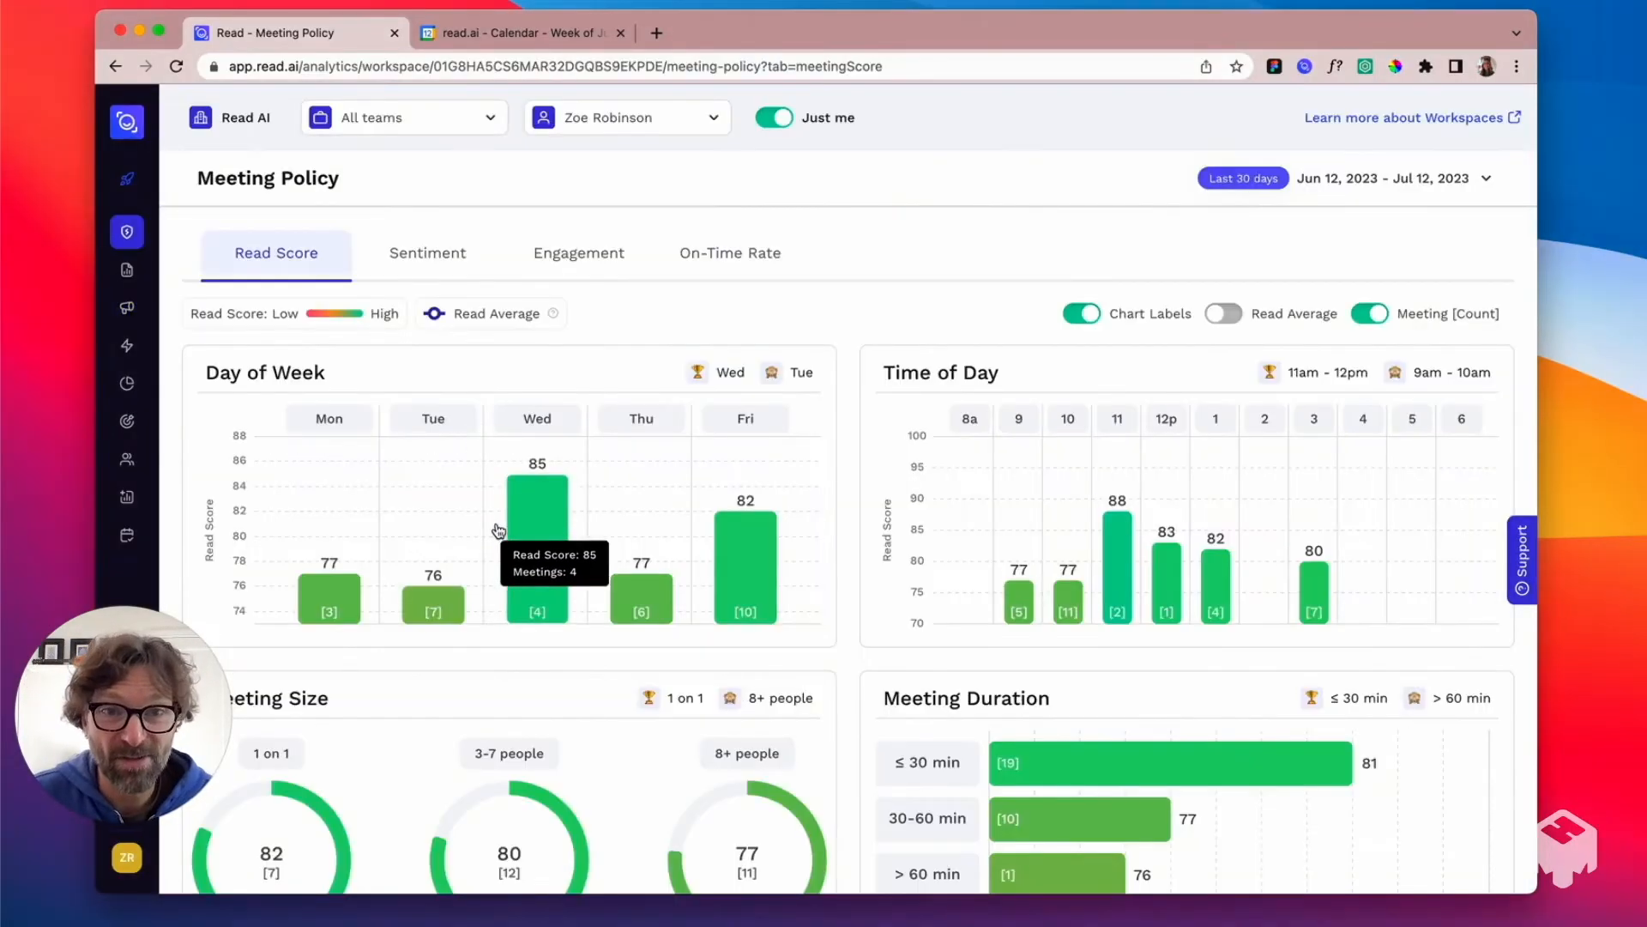
mouse_move(607, 336)
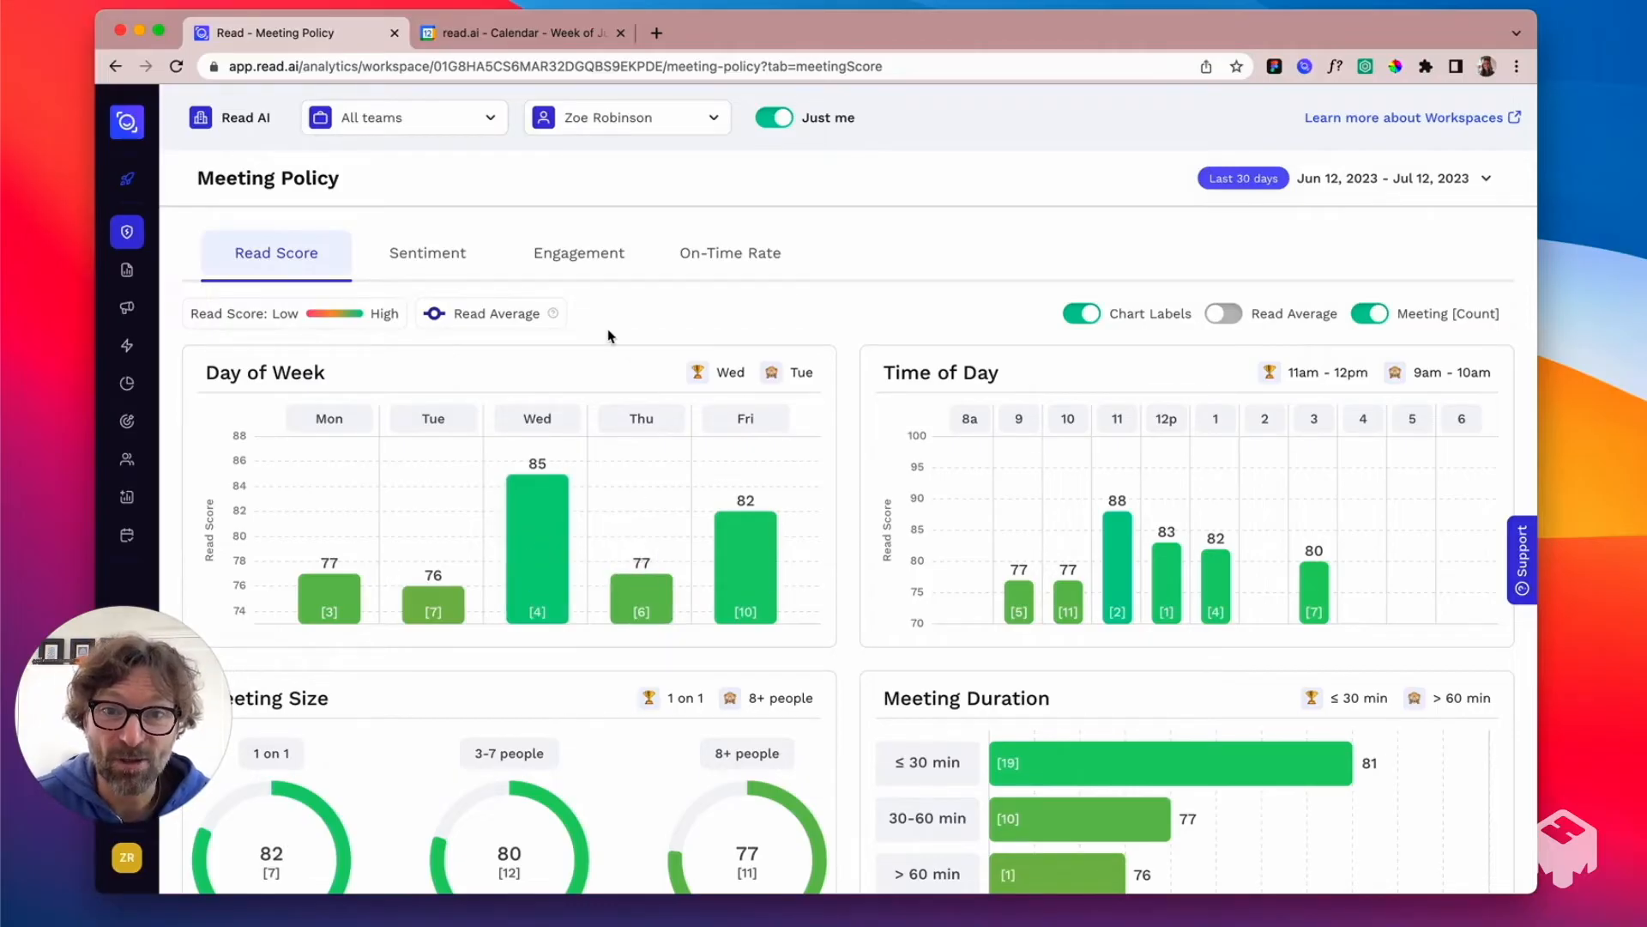
Switch the Meeting Policy charts to Engagement, then On-Time Rate, checking Friday's rate
click(578, 253)
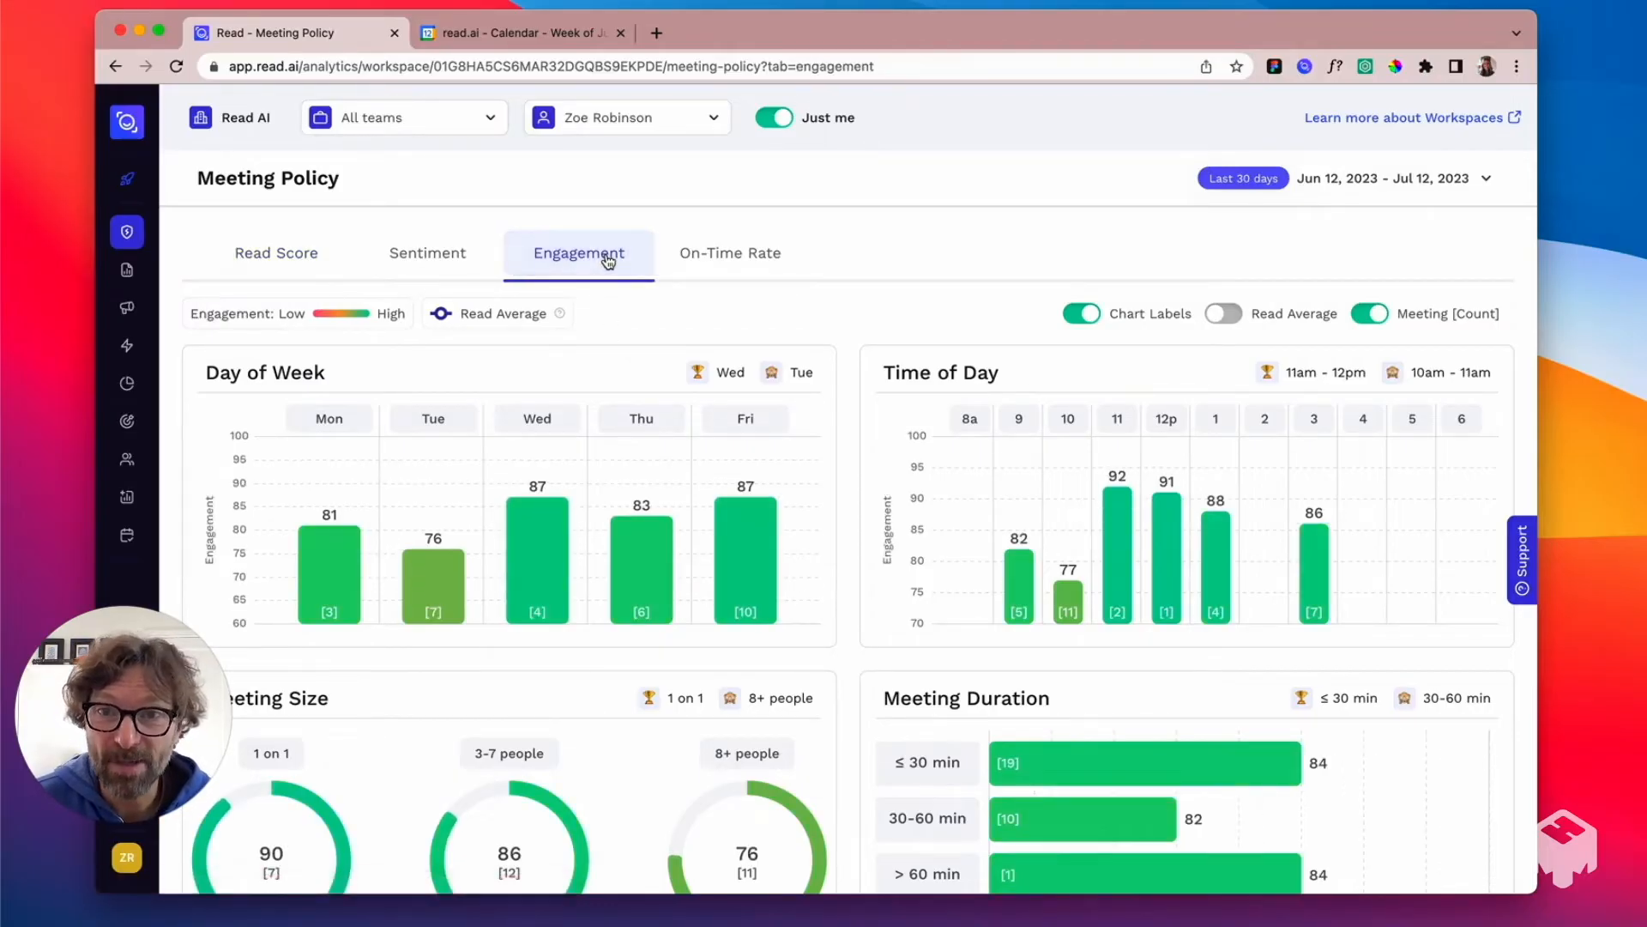
click(728, 252)
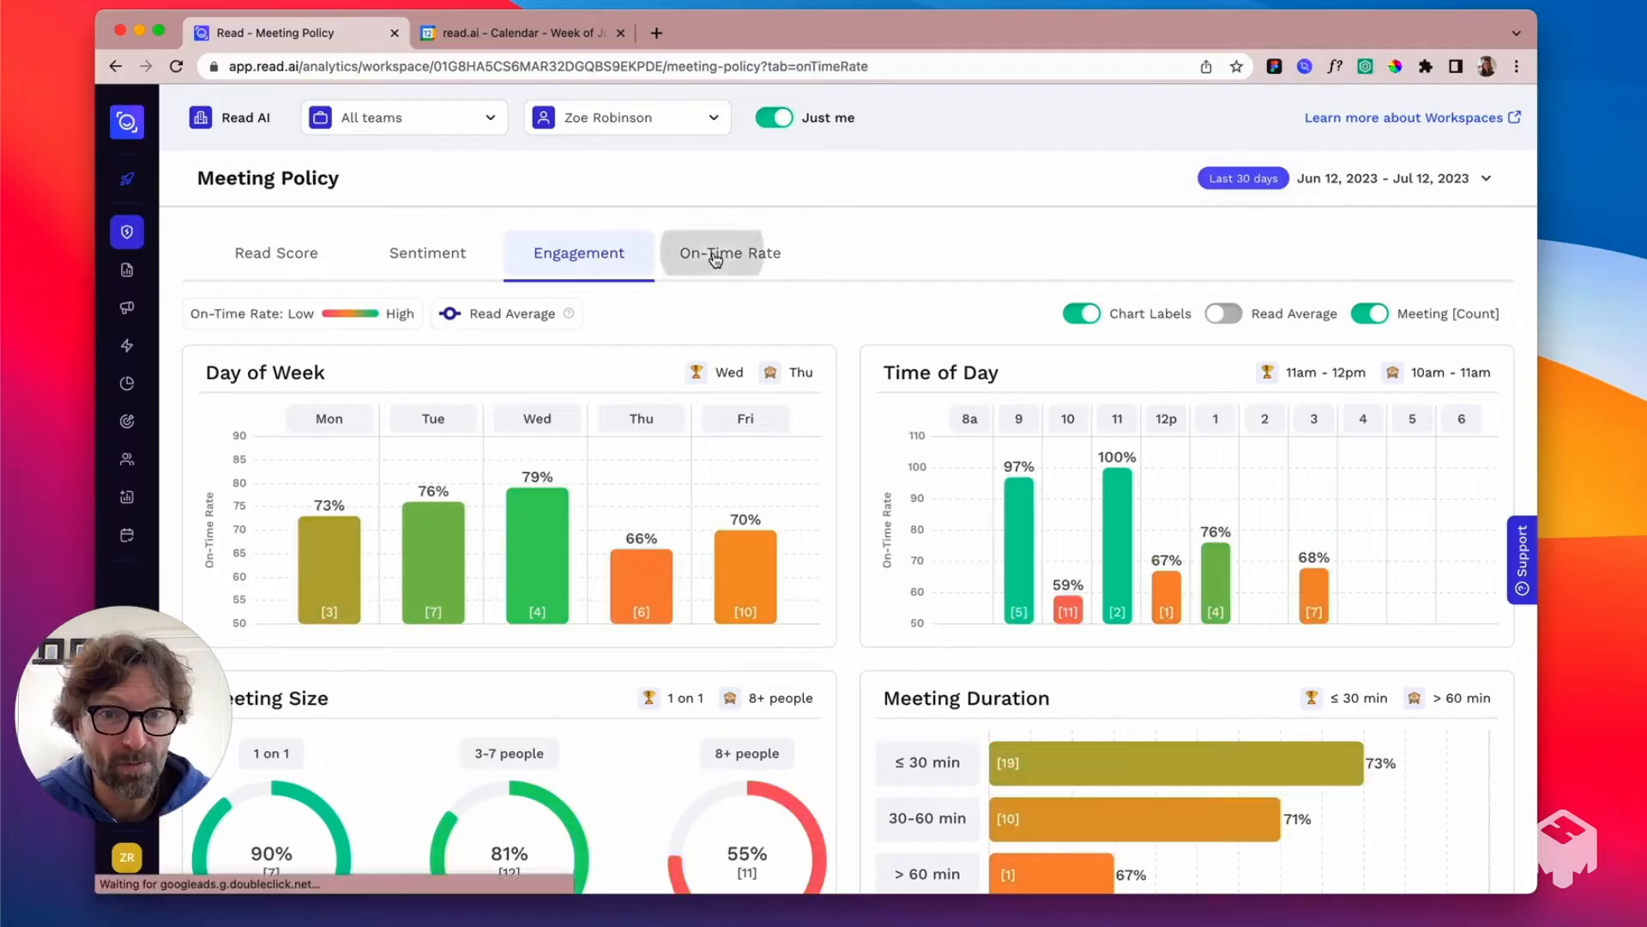
click(727, 253)
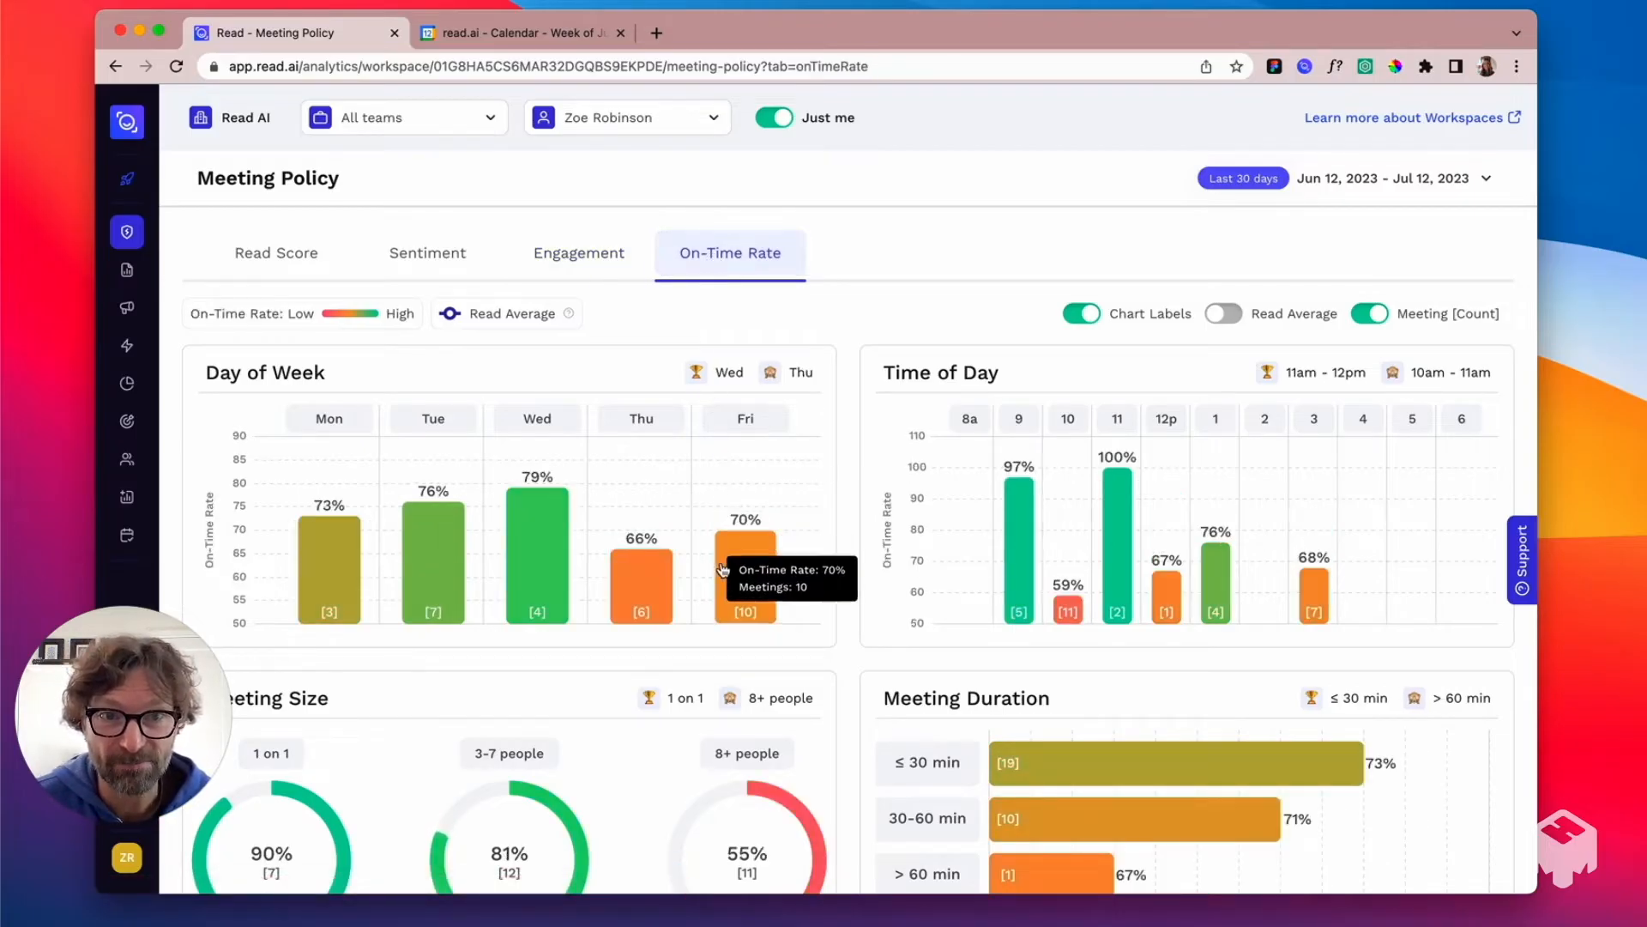
mouse_move(1108, 228)
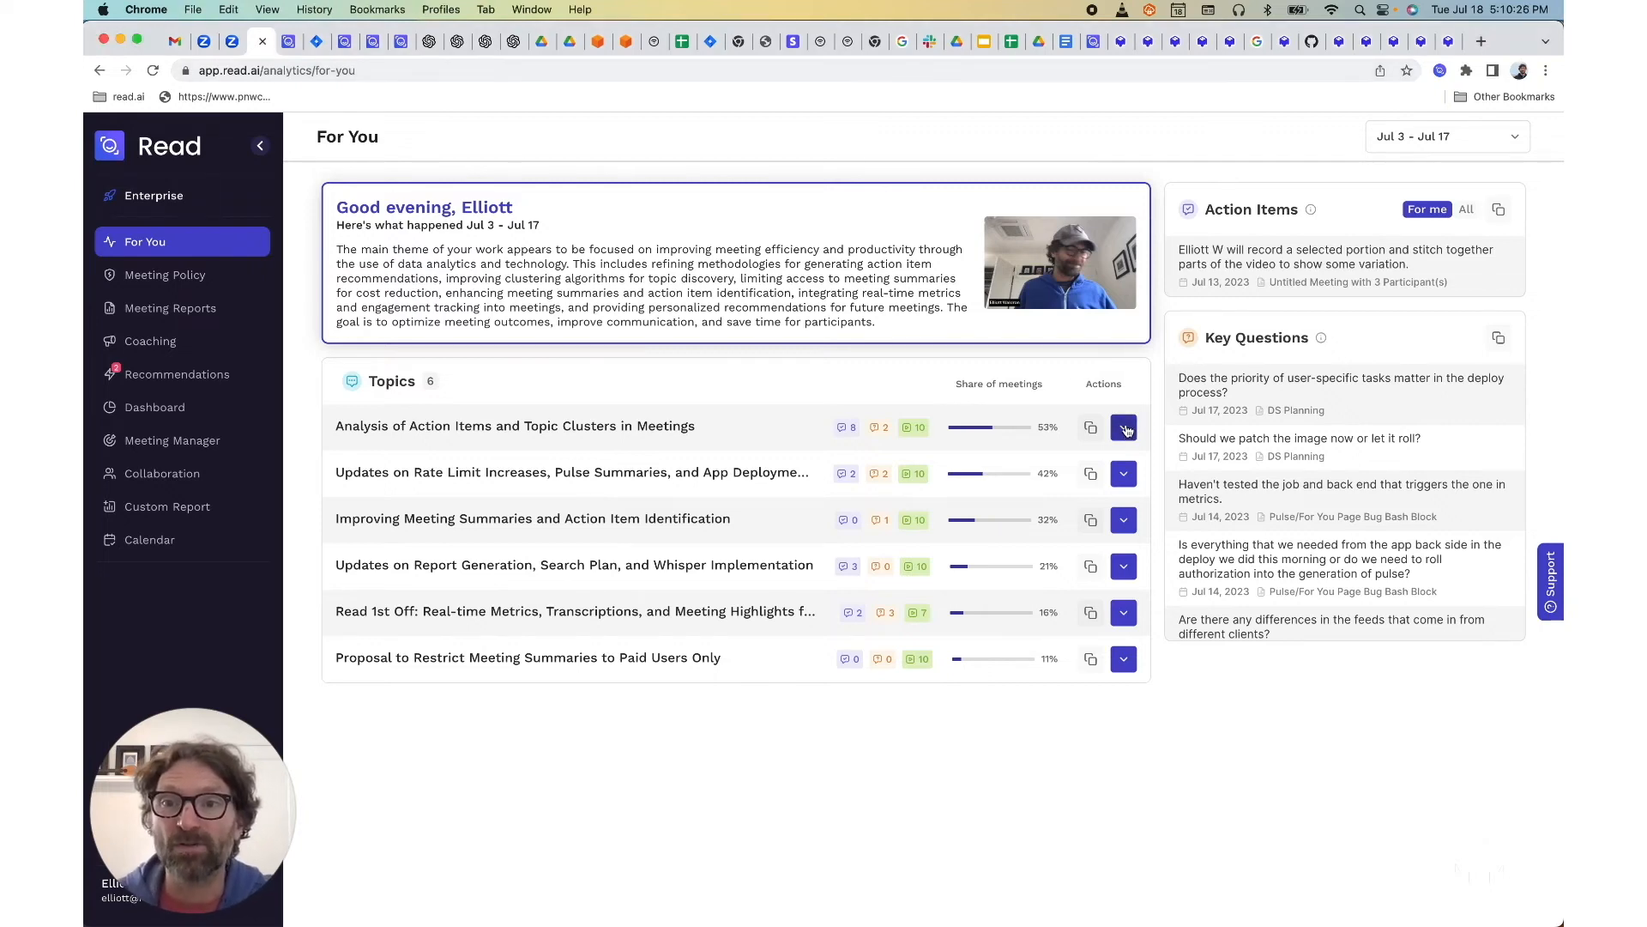
Expand the Analysis of Action Items topic and page through its clips
click(1123, 429)
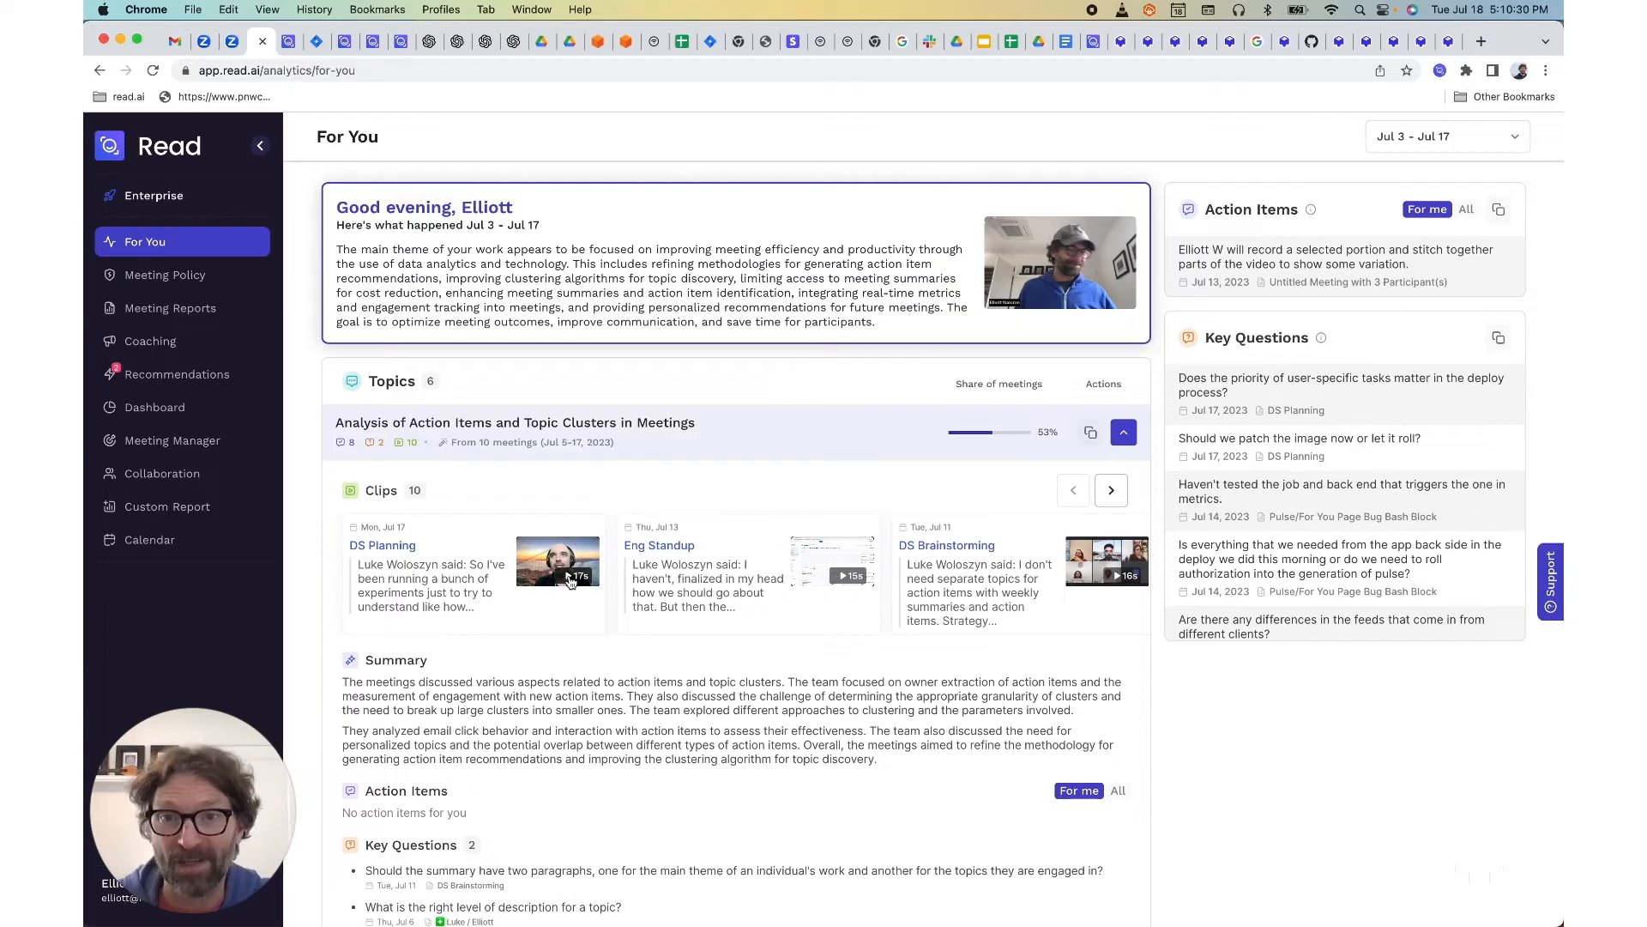
click(1110, 489)
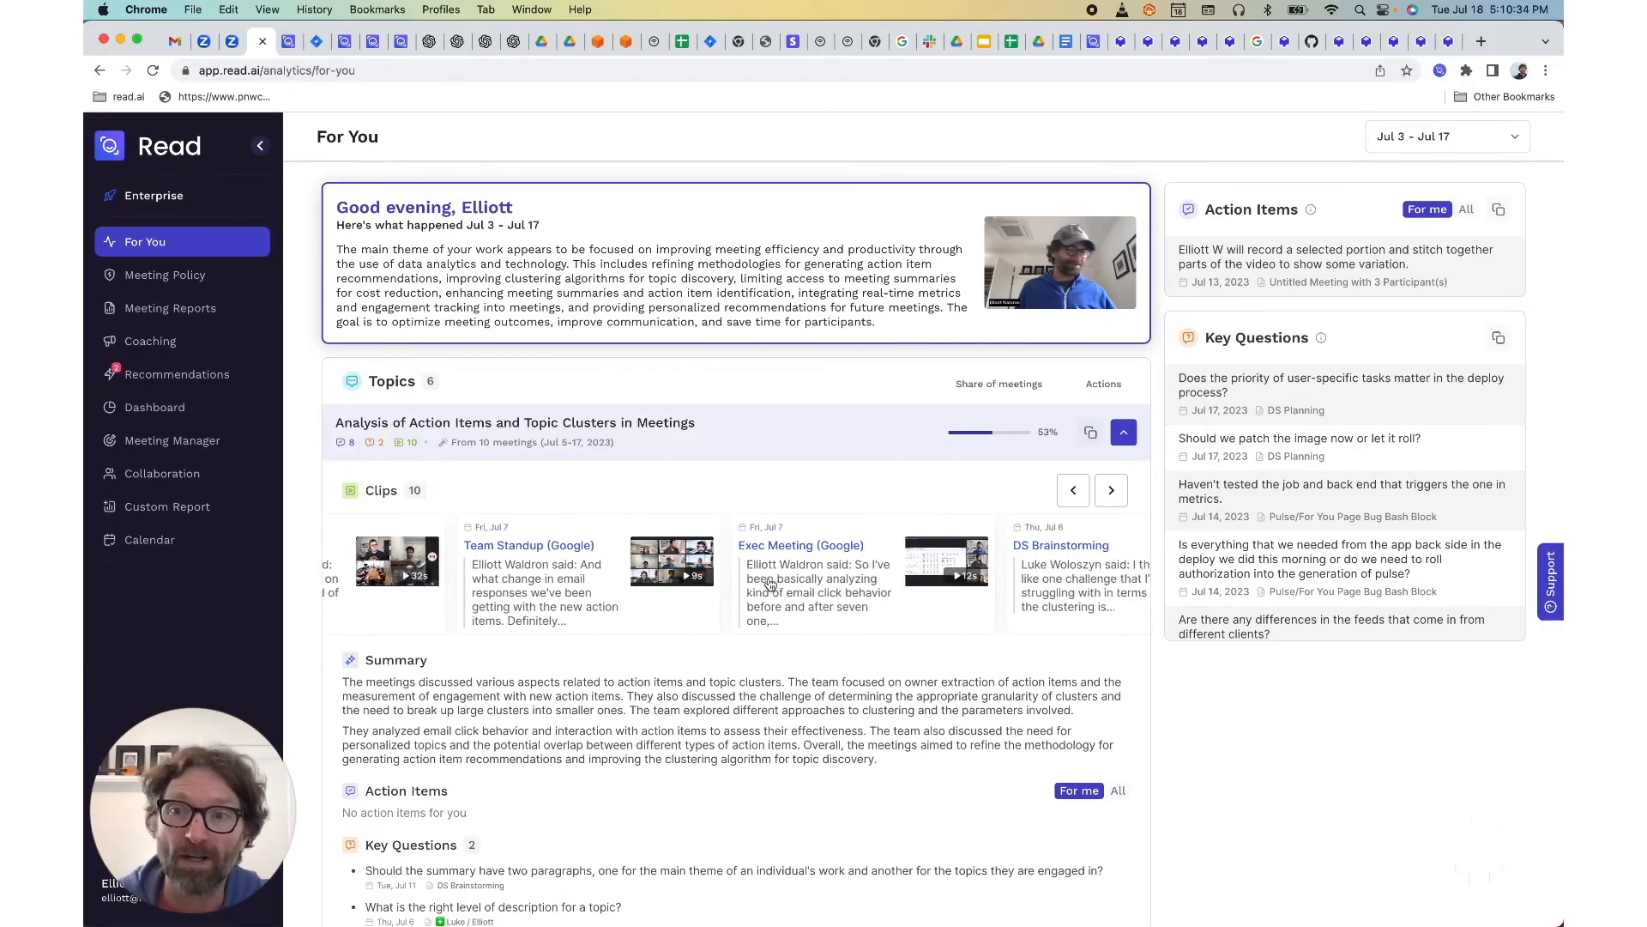
click(1110, 489)
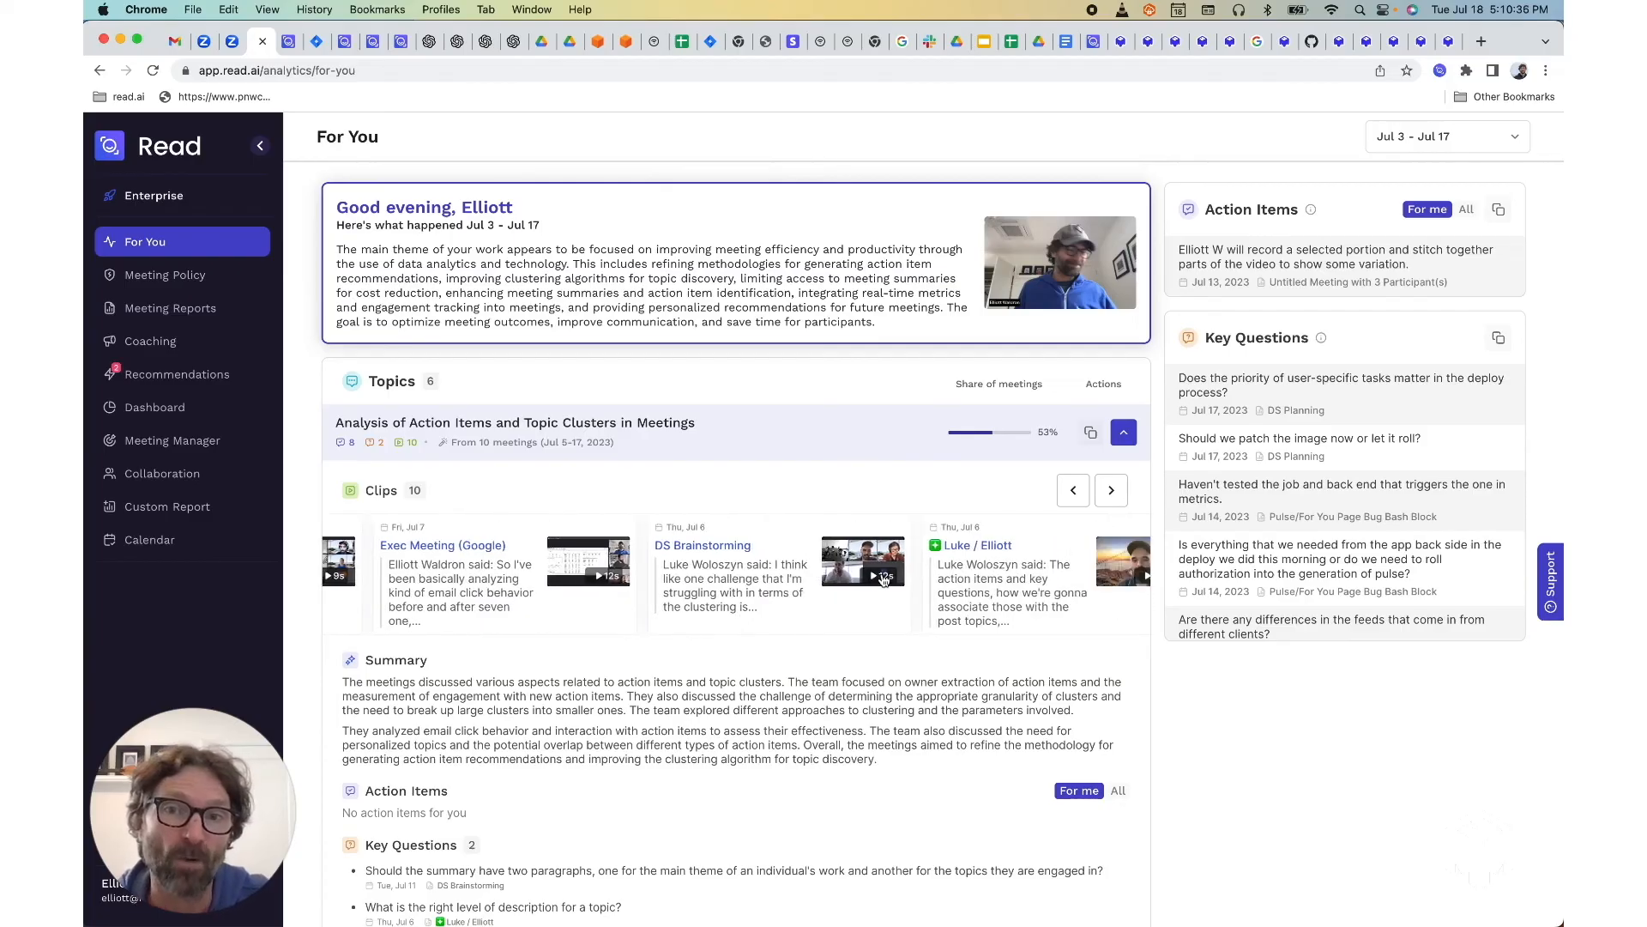
click(588, 560)
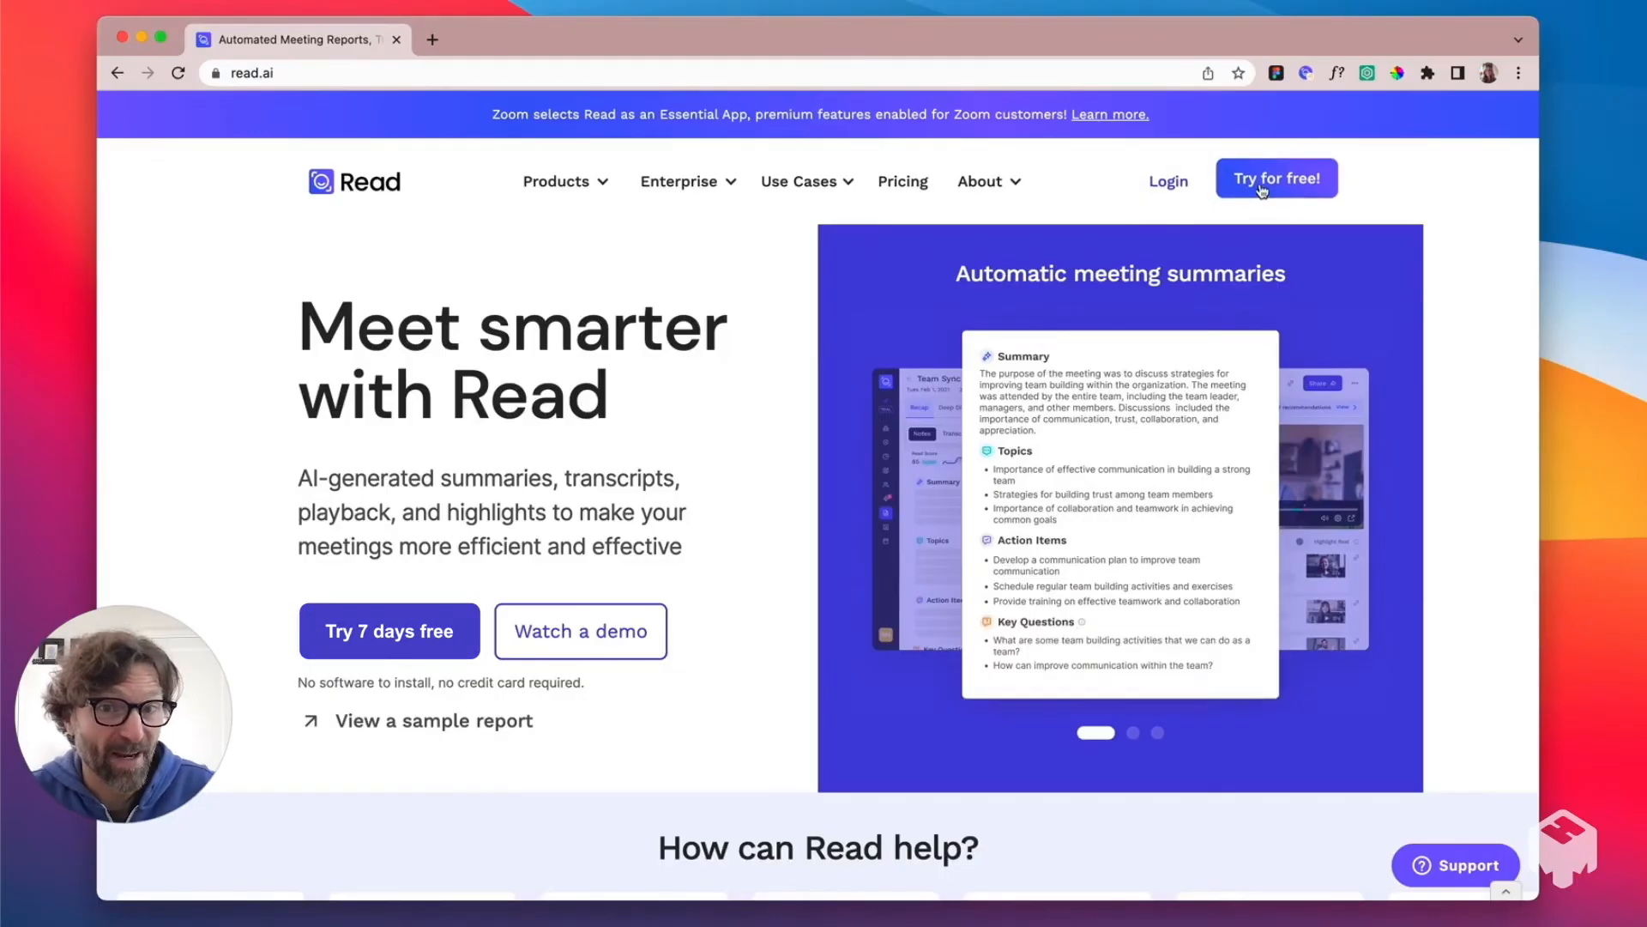
Start the free trial and create the Read account with a Google account
click(1275, 177)
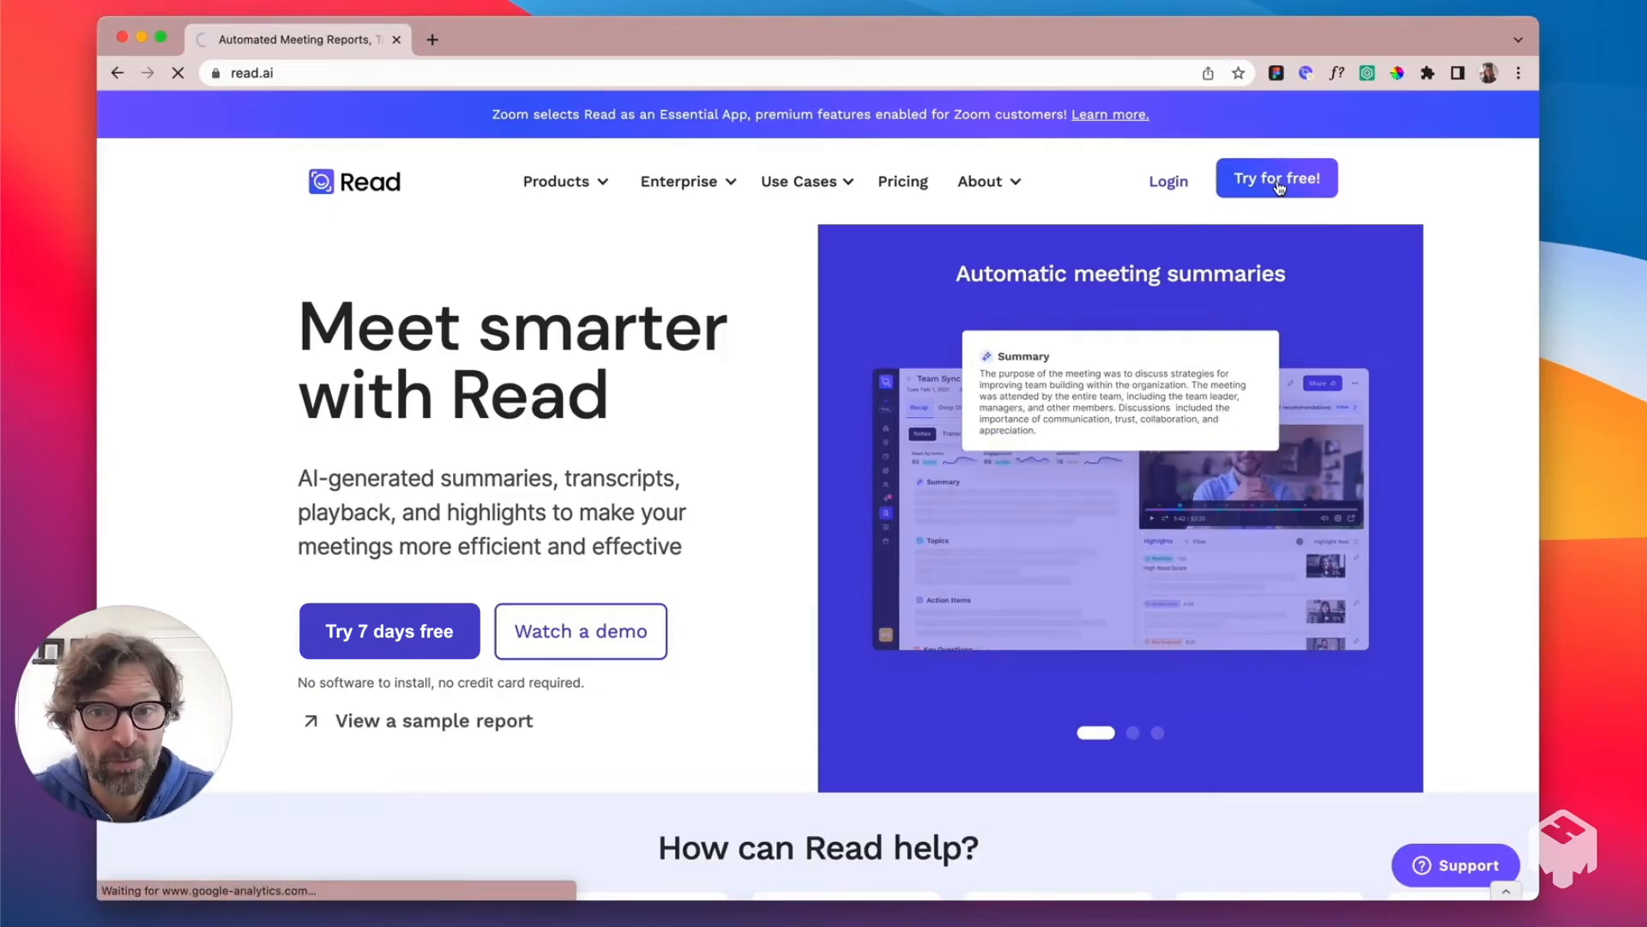
click(1275, 176)
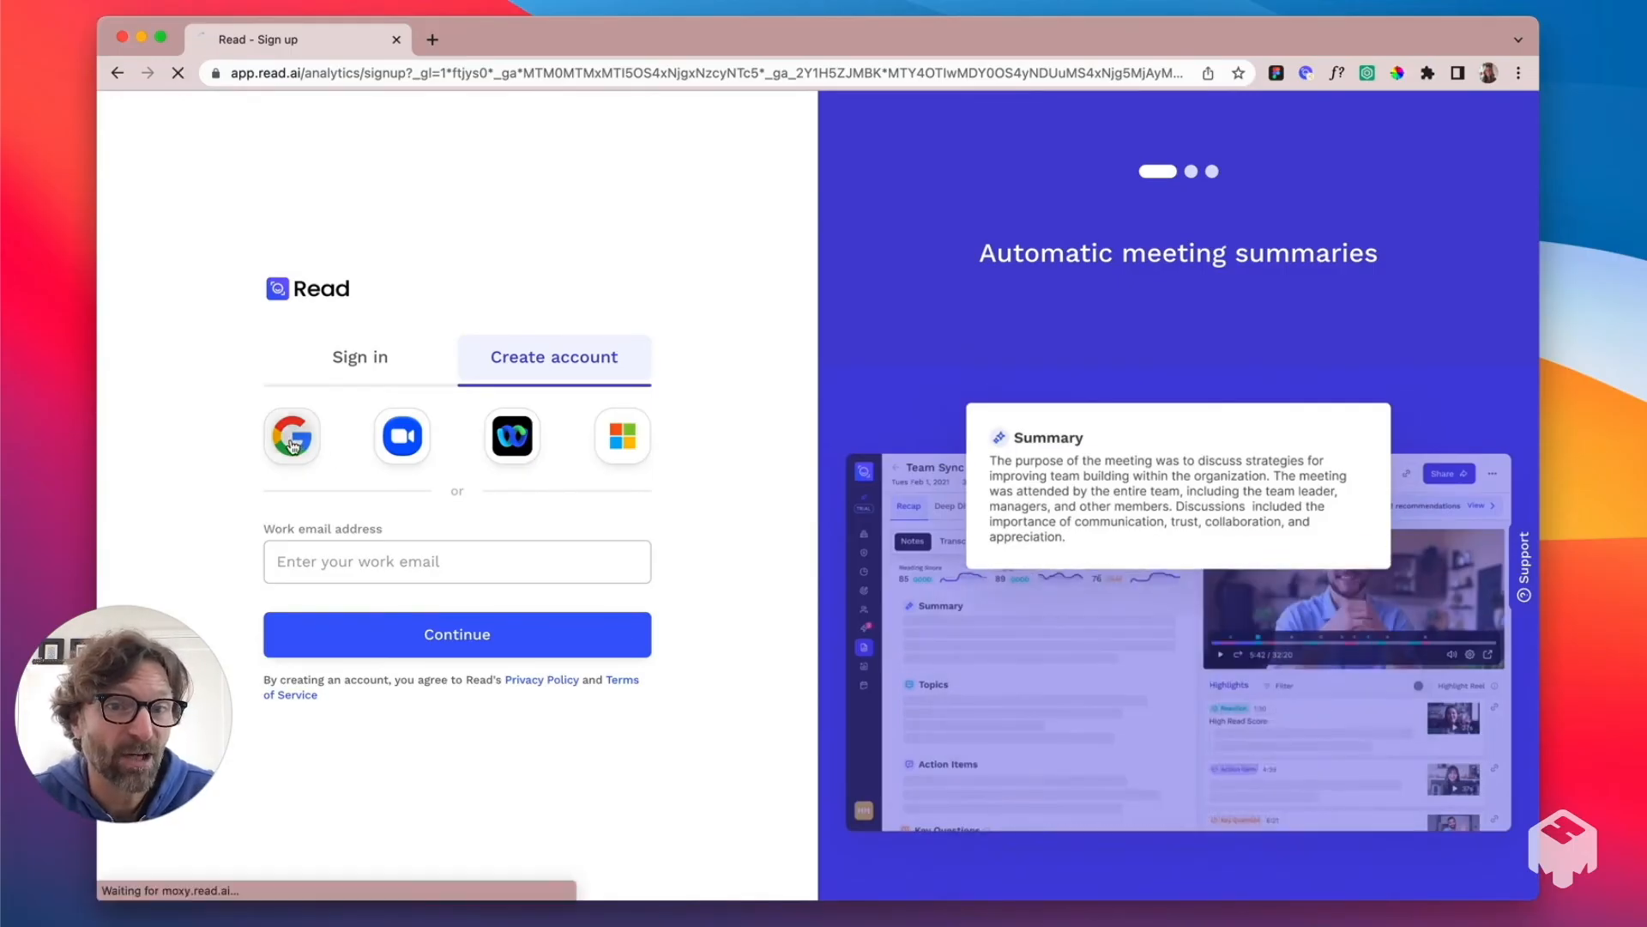
click(291, 434)
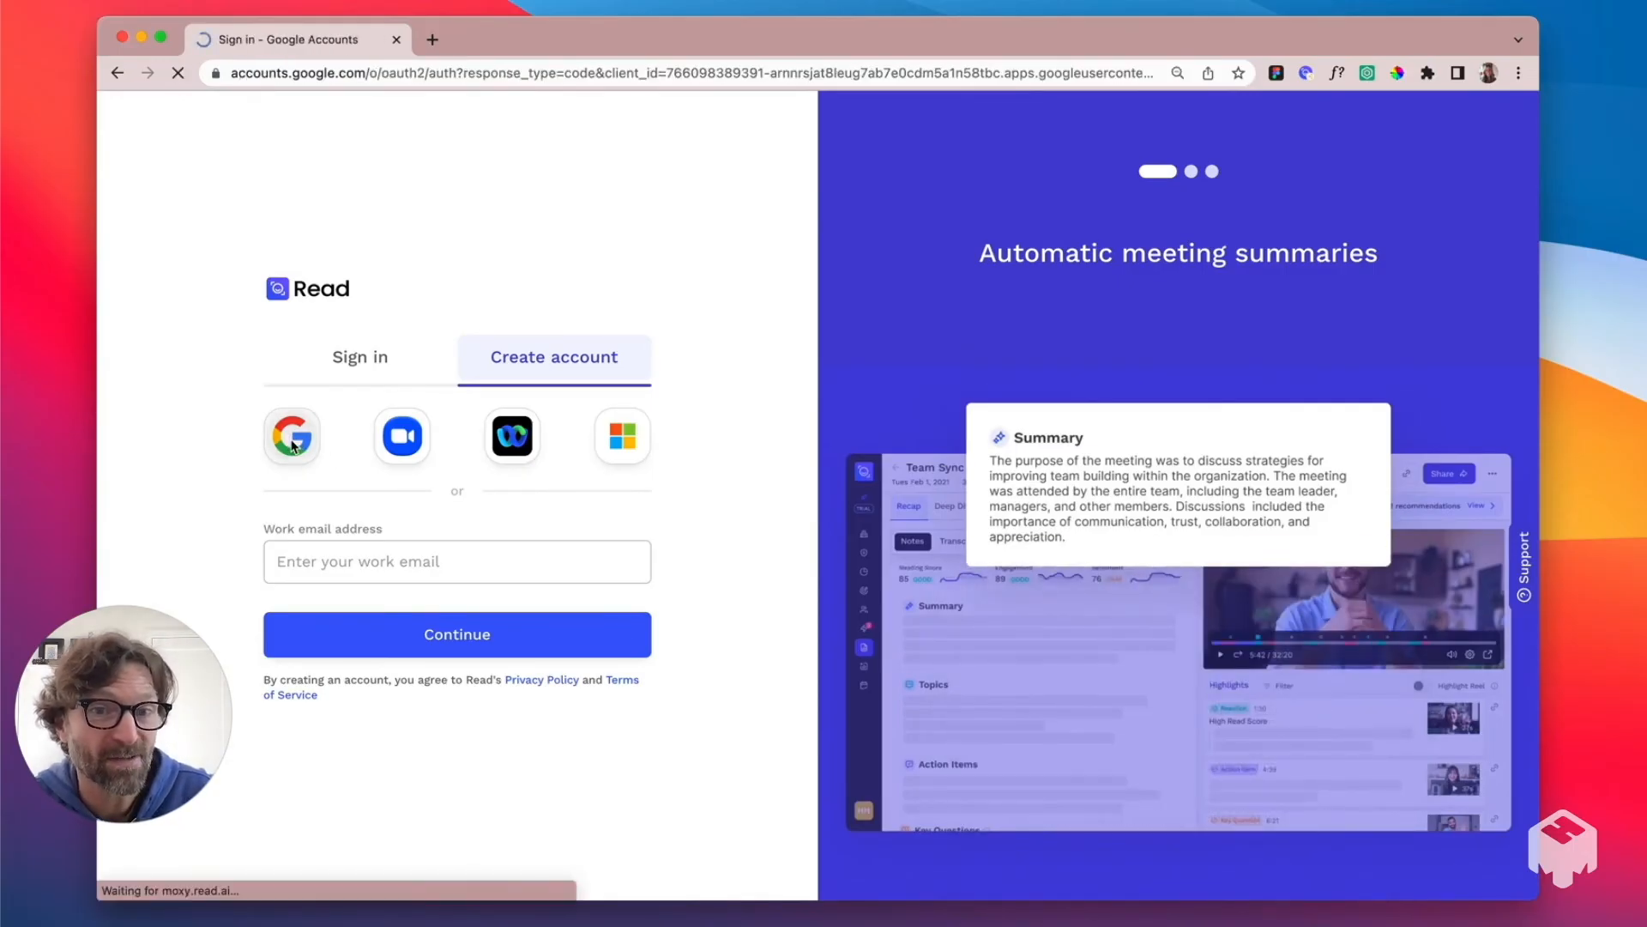
click(292, 434)
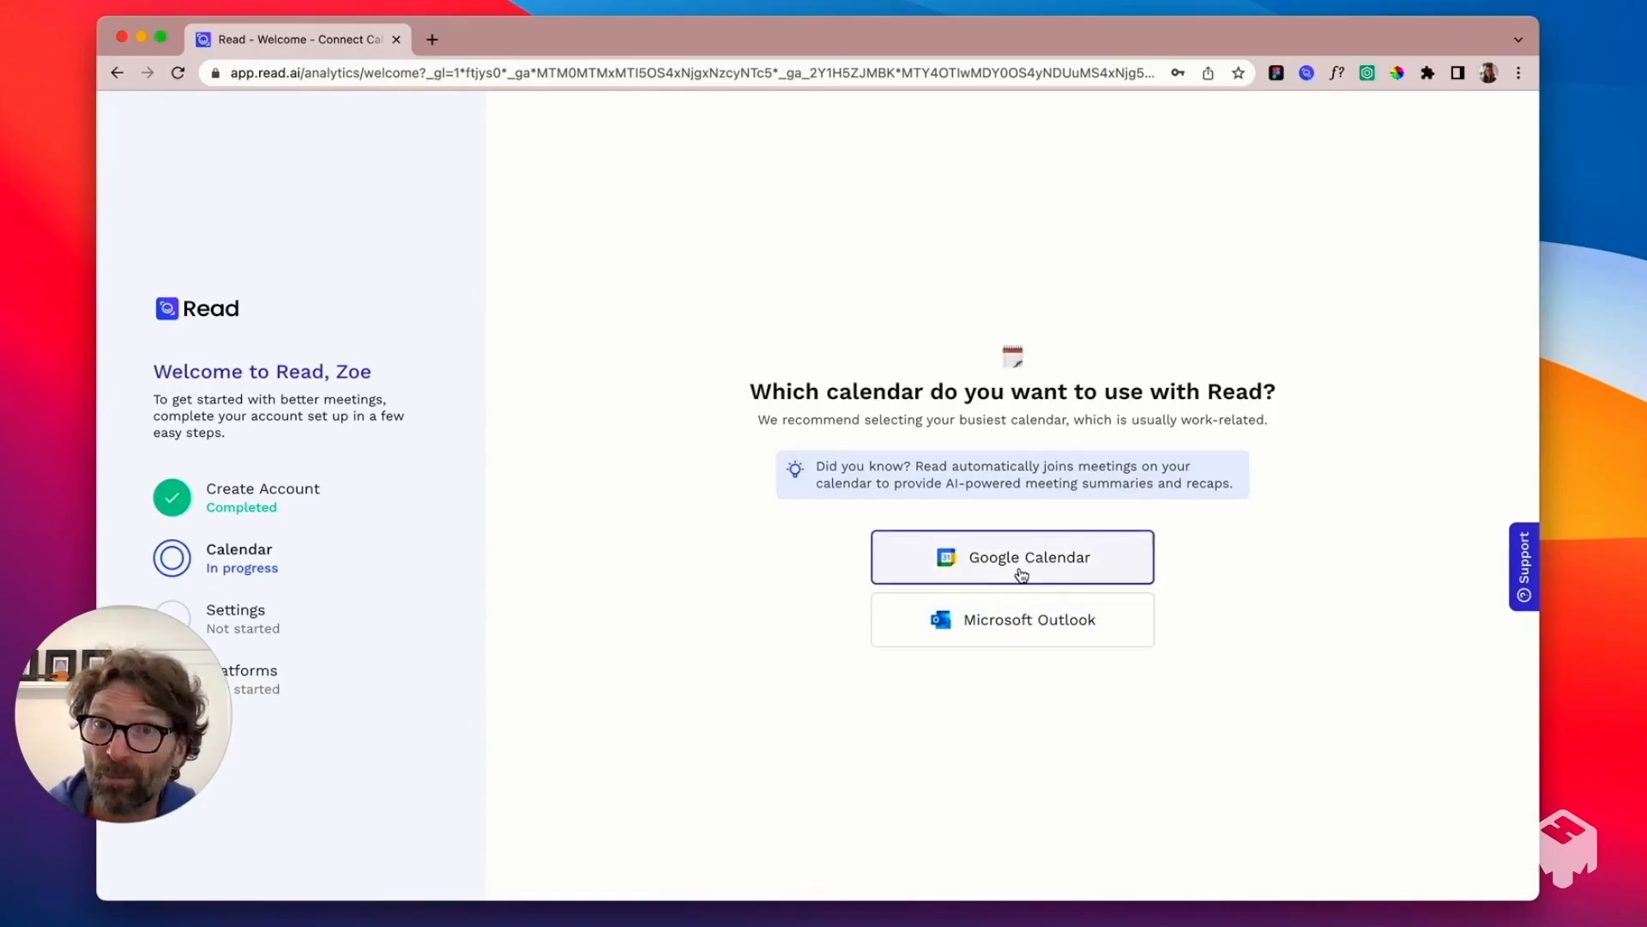
Connect Google Calendar, accept the recommended settings and skip Zoom to finish setup
click(1010, 556)
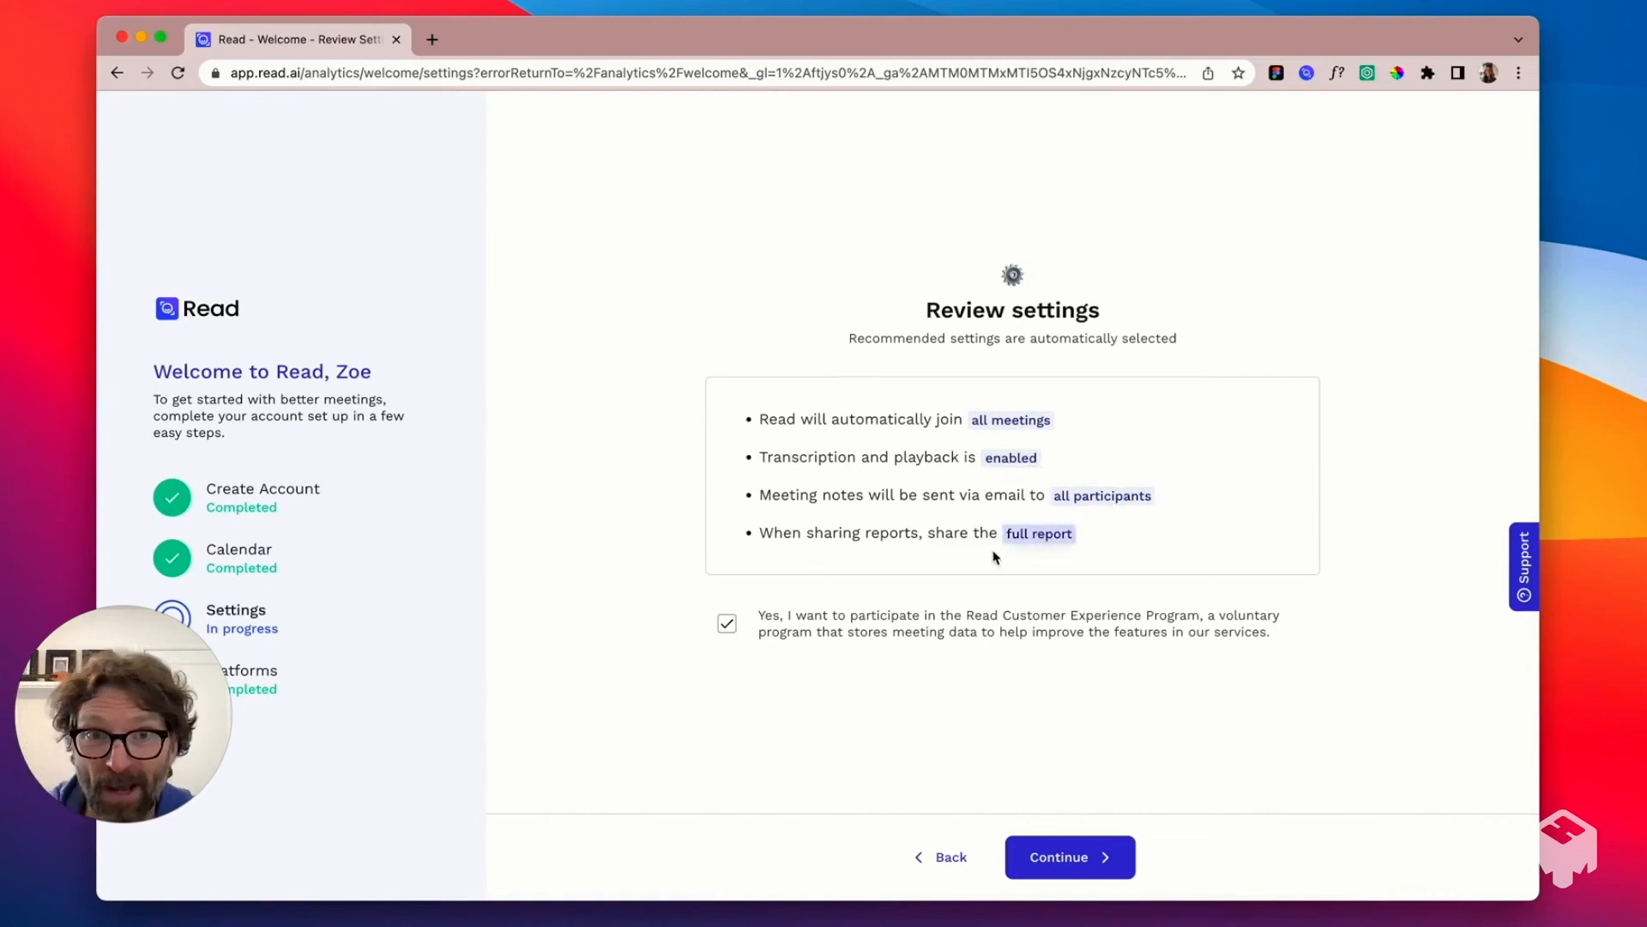
click(1069, 857)
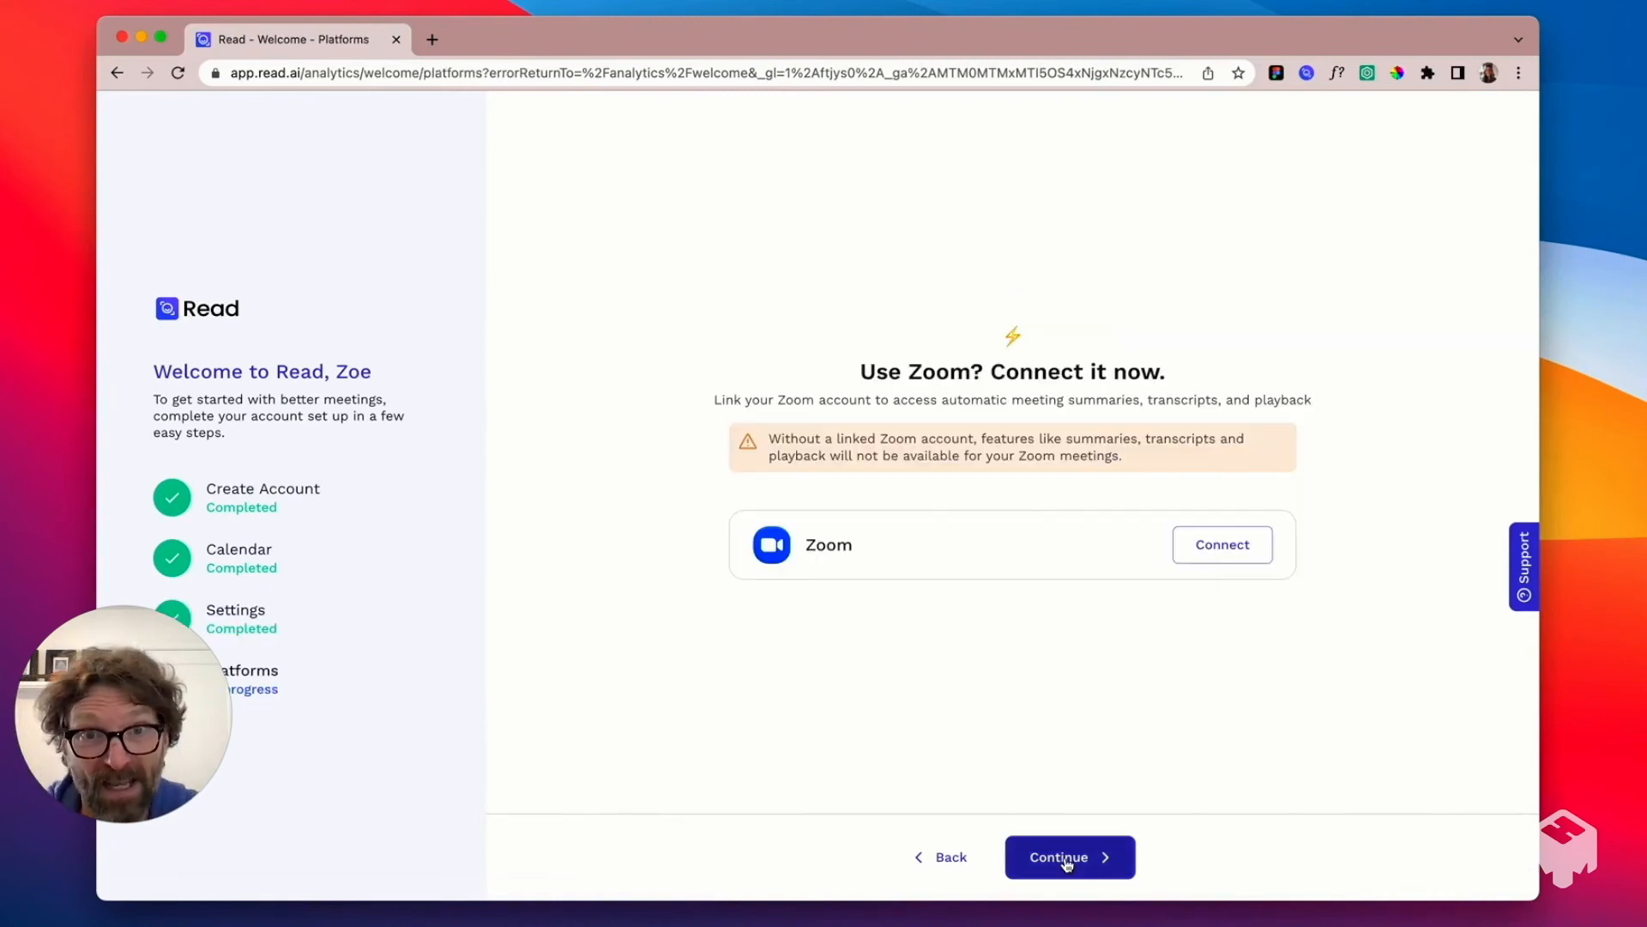
mouse_move(1192, 748)
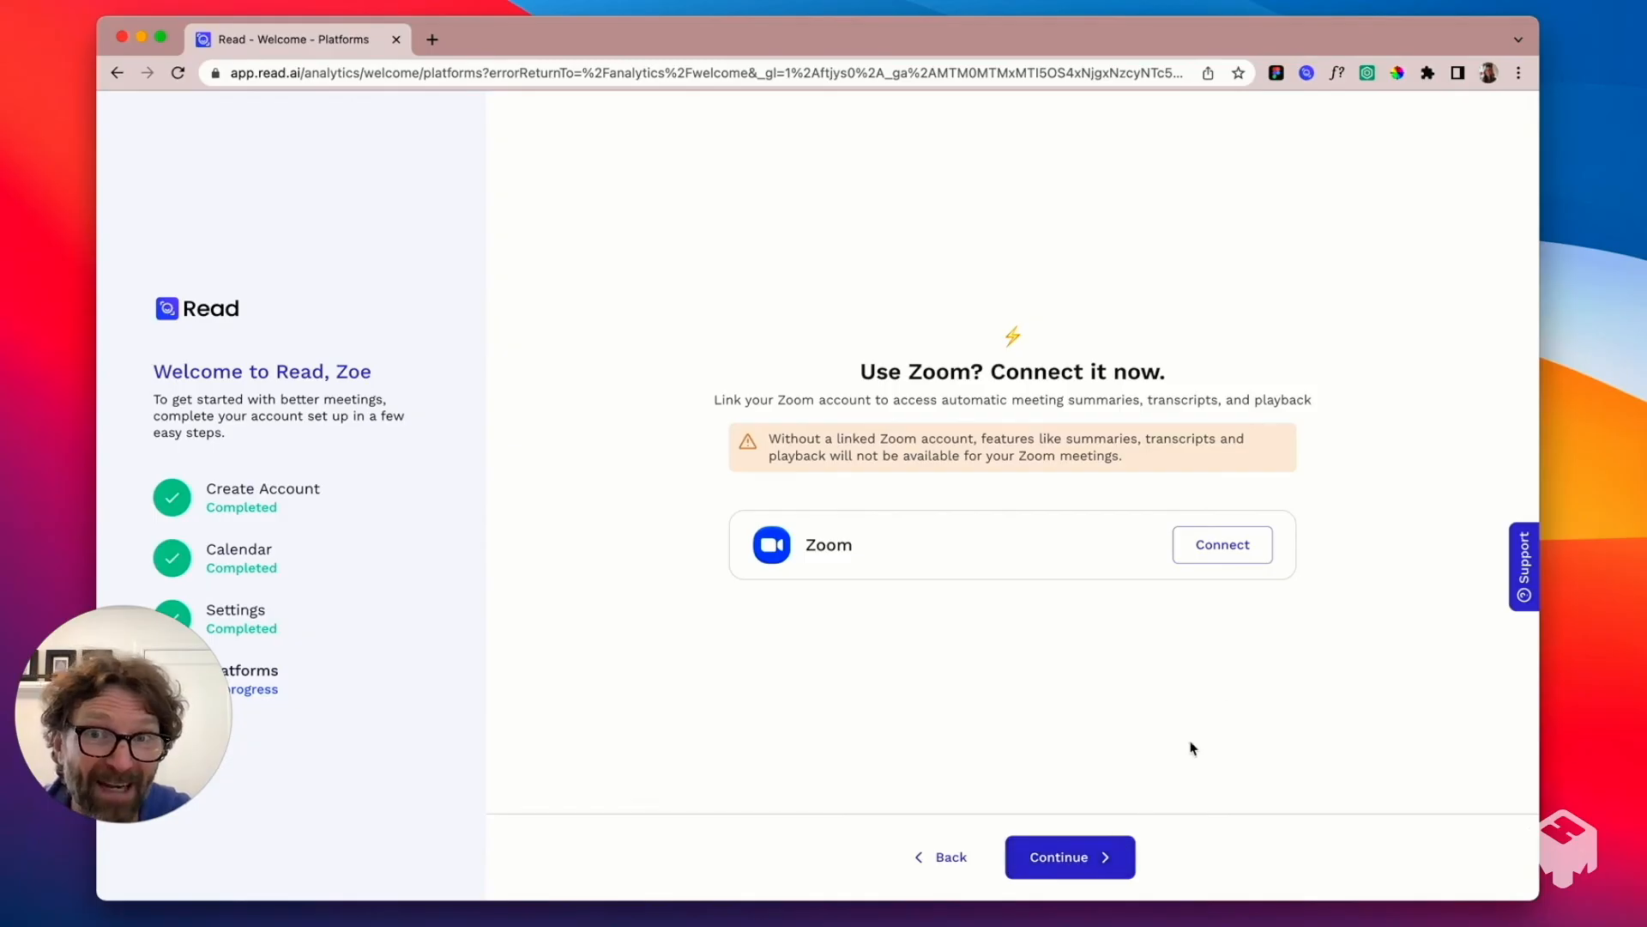
mouse_move(1164, 695)
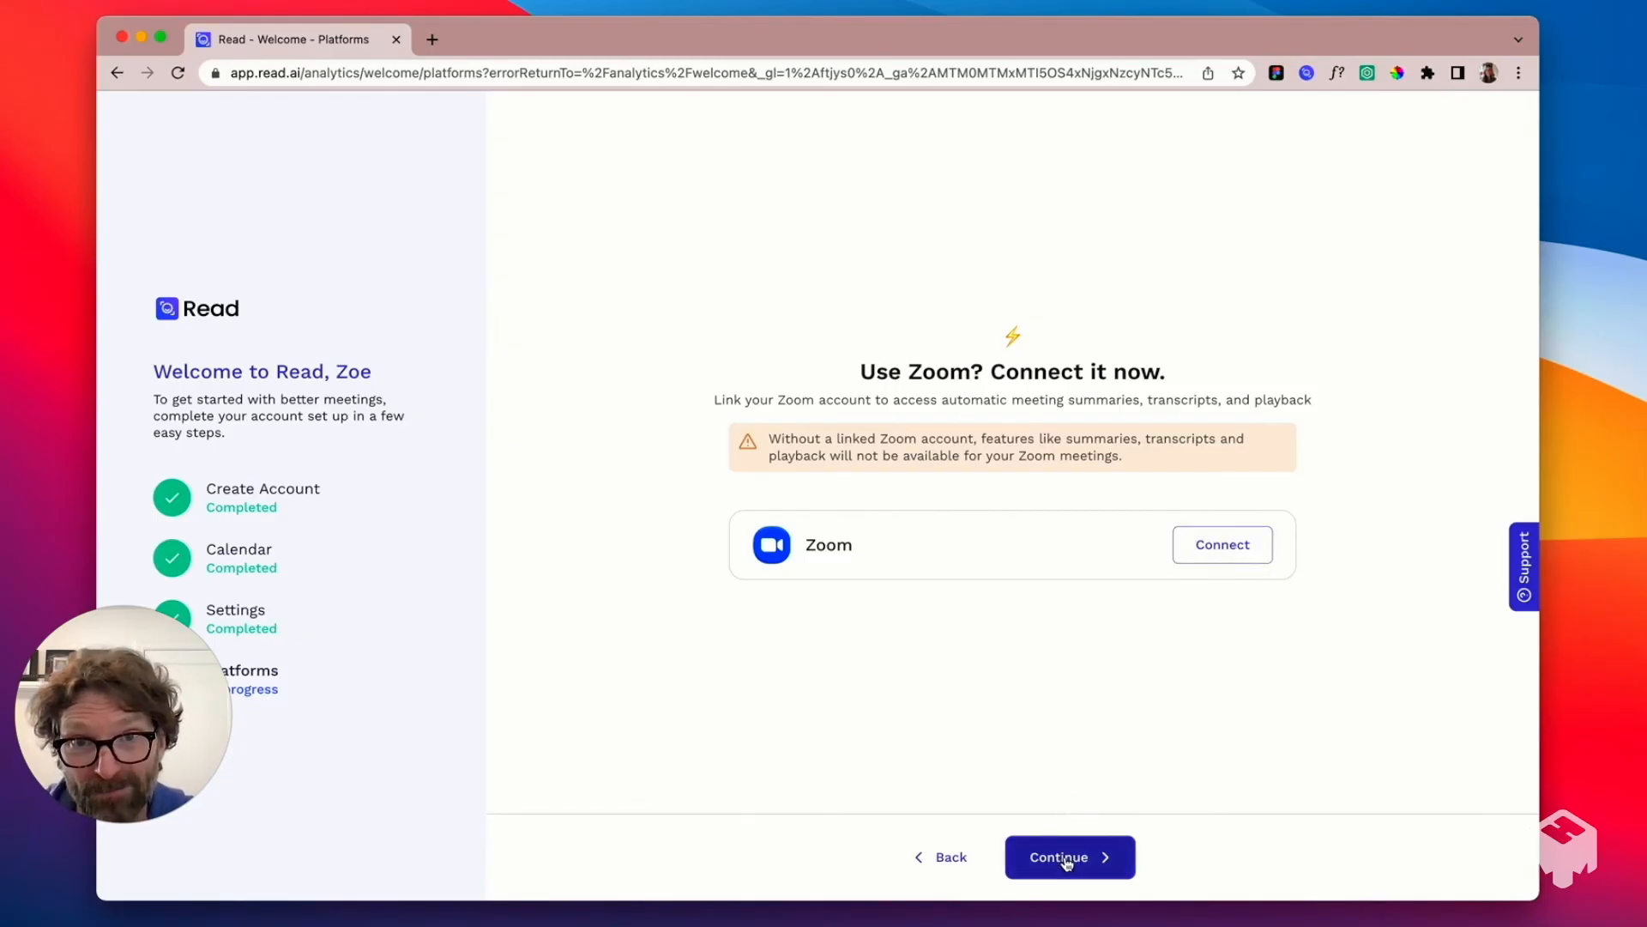
click(1069, 856)
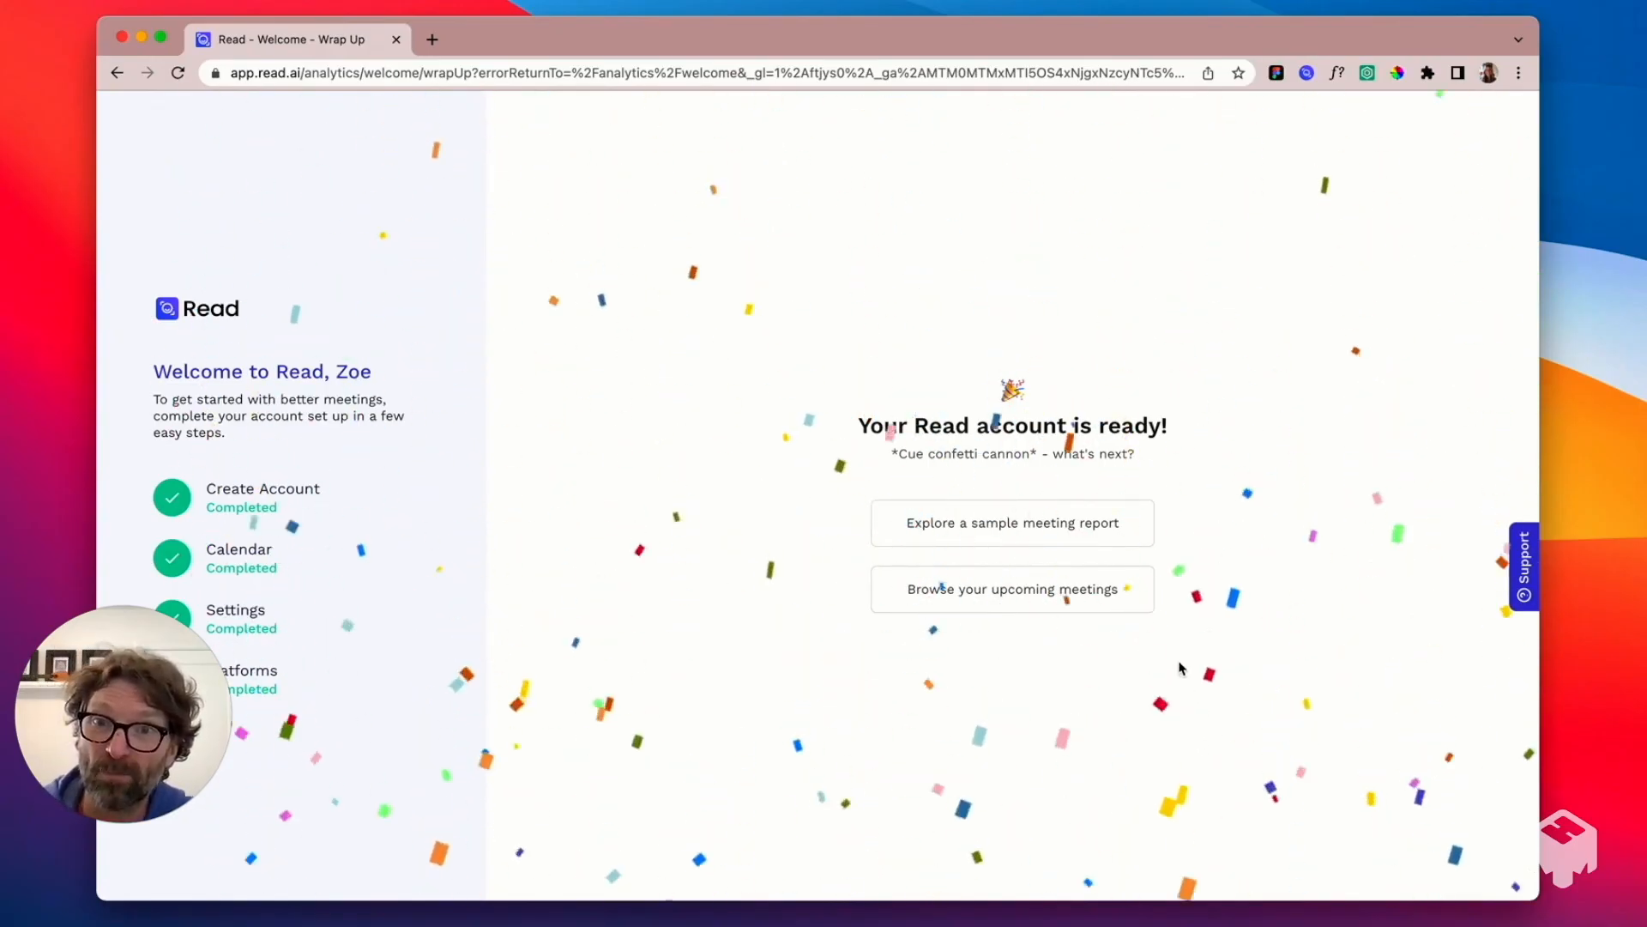